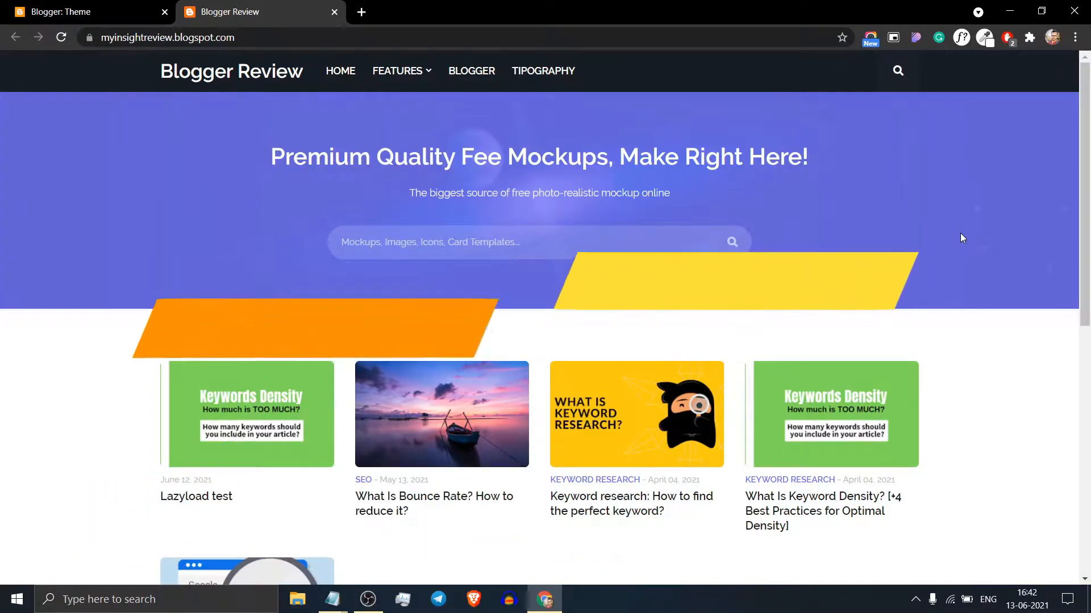
# Step: From the Theme page, choose Edit HTML in the Customise dropdown to open the template code
pyautogui.scroll(-3)
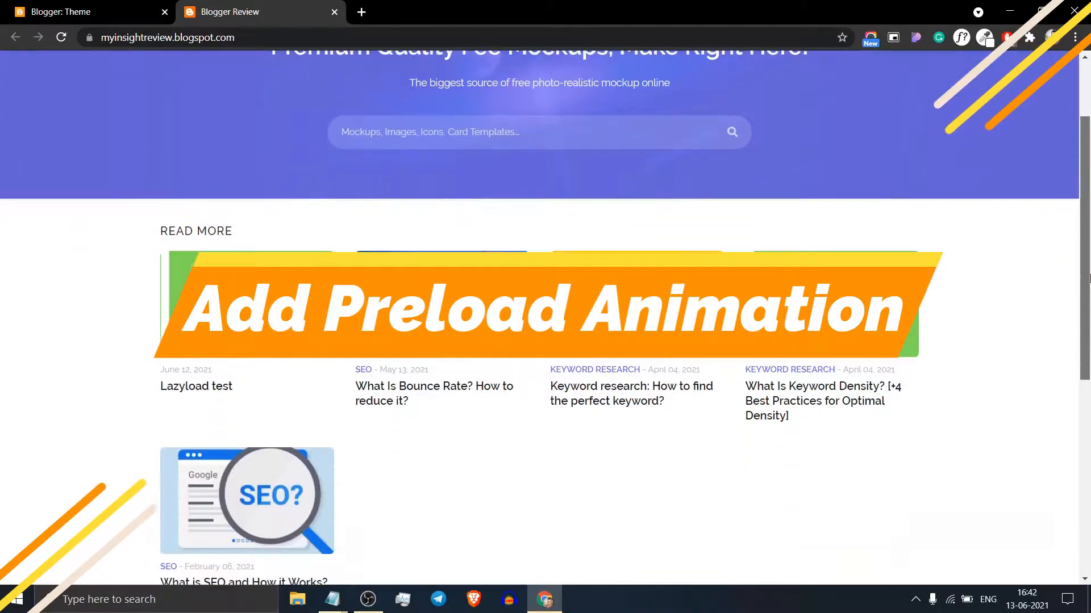
pyautogui.scroll(-3)
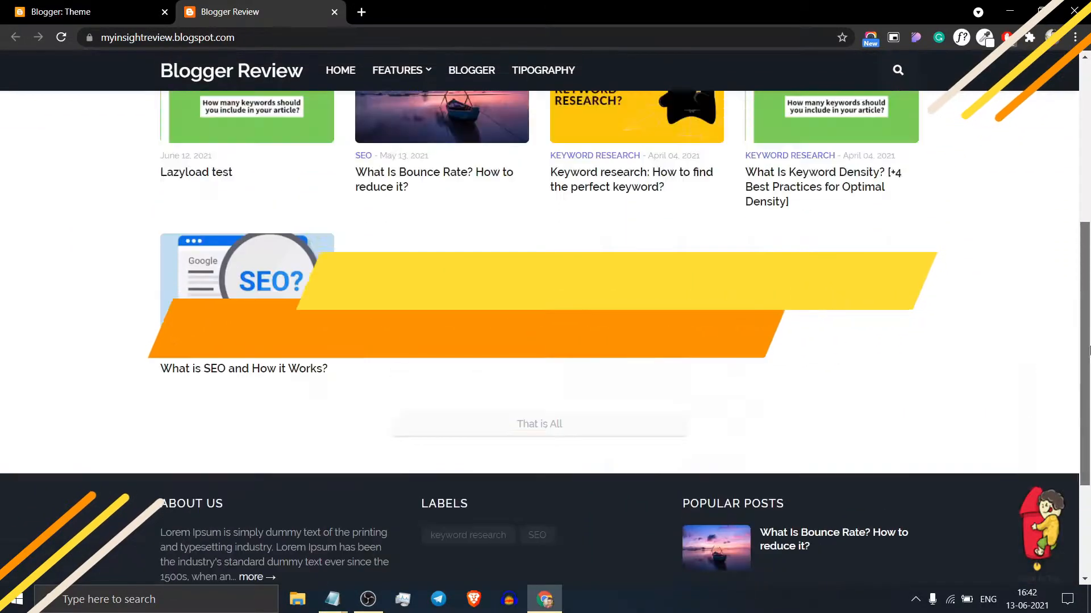
pyautogui.scroll(3)
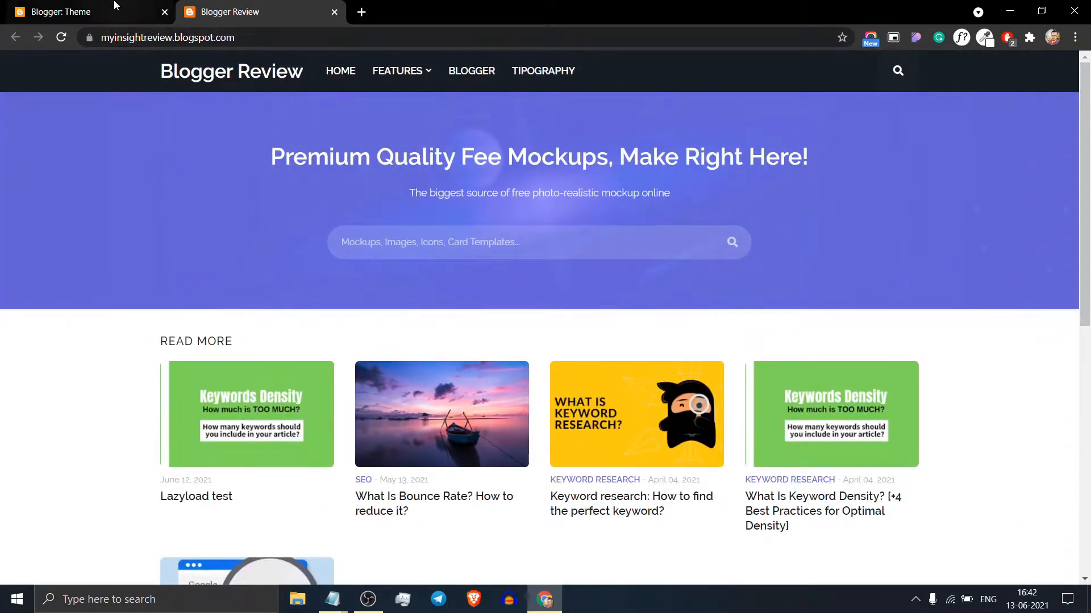
pyautogui.click(62, 12)
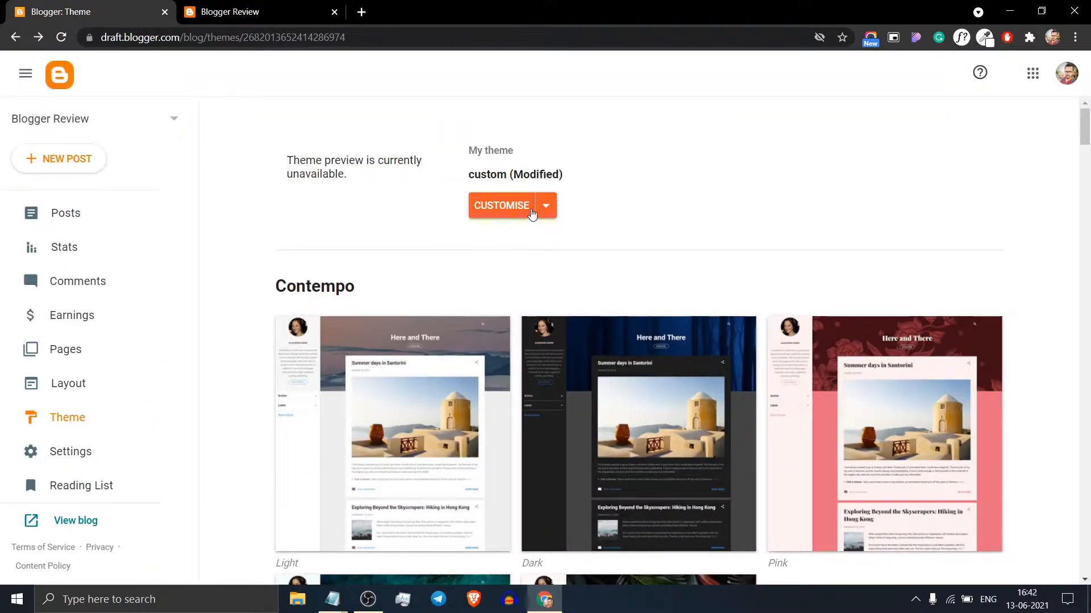
pyautogui.click(545, 205)
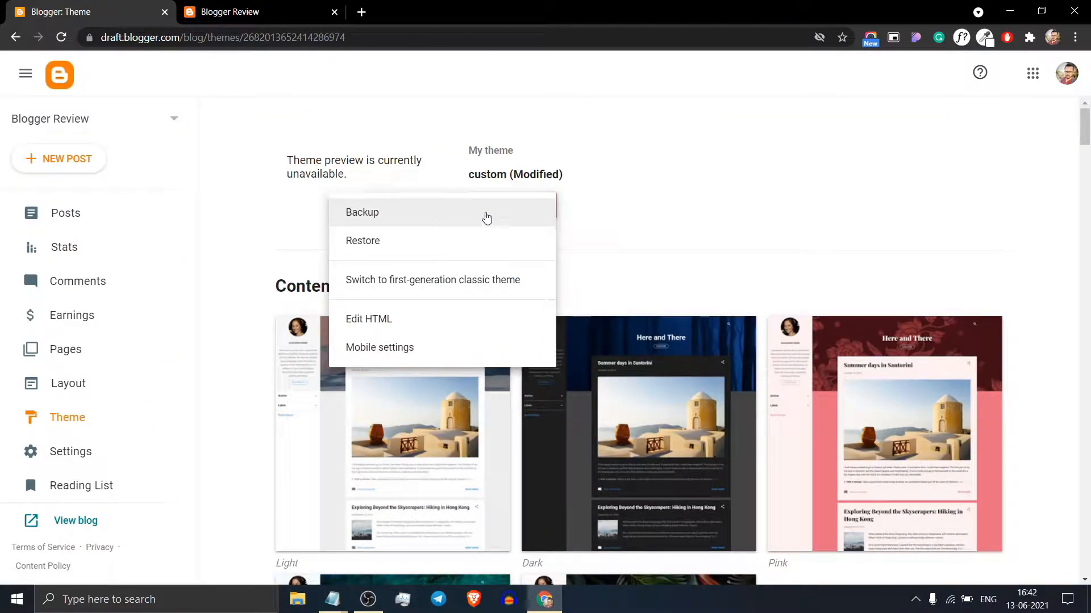
pyautogui.moveTo(644, 197)
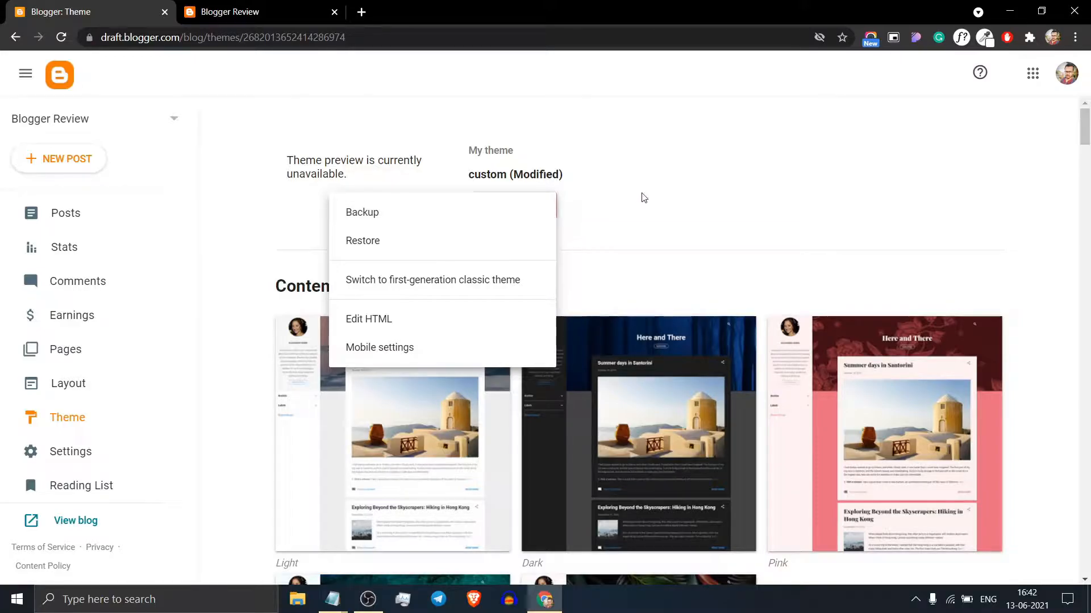
pyautogui.click(369, 318)
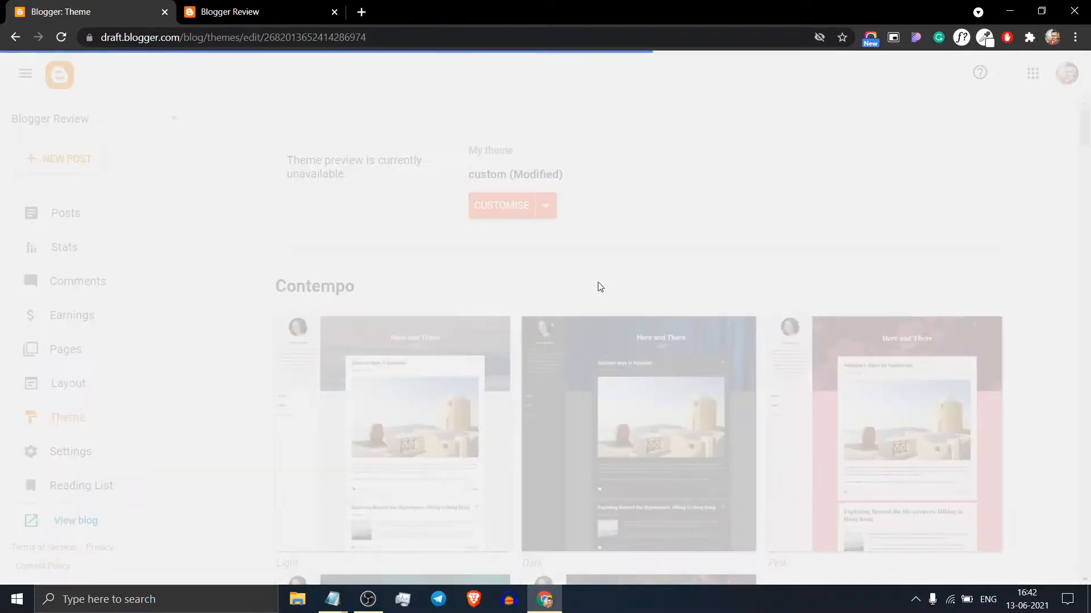
pyautogui.click(545, 205)
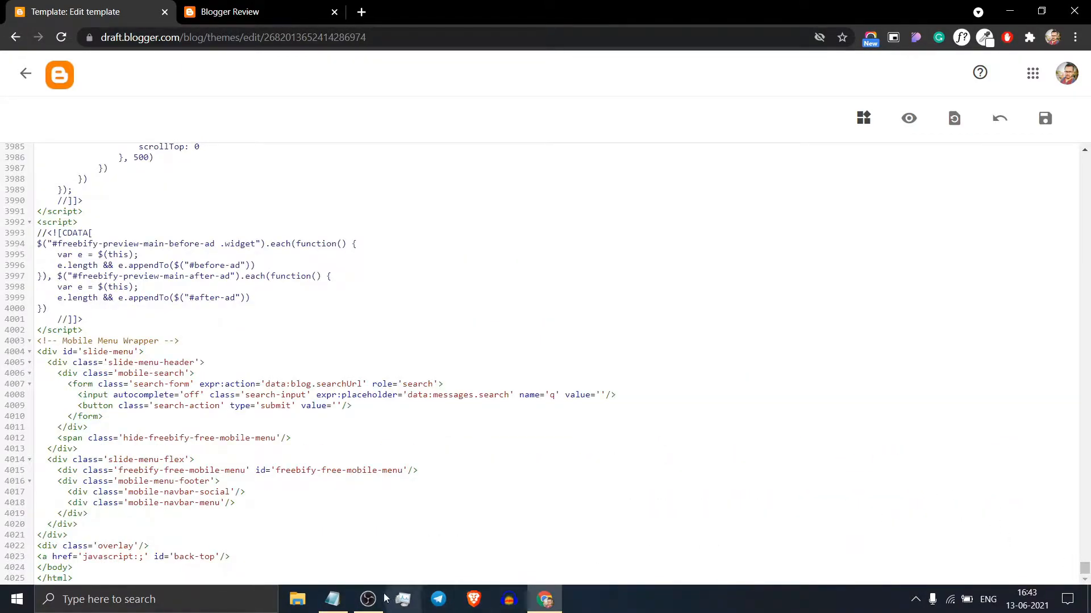
# Step: Paste the preloader HTML and hiding script from Notepad just above the closing </body> tag
pyautogui.click(332, 598)
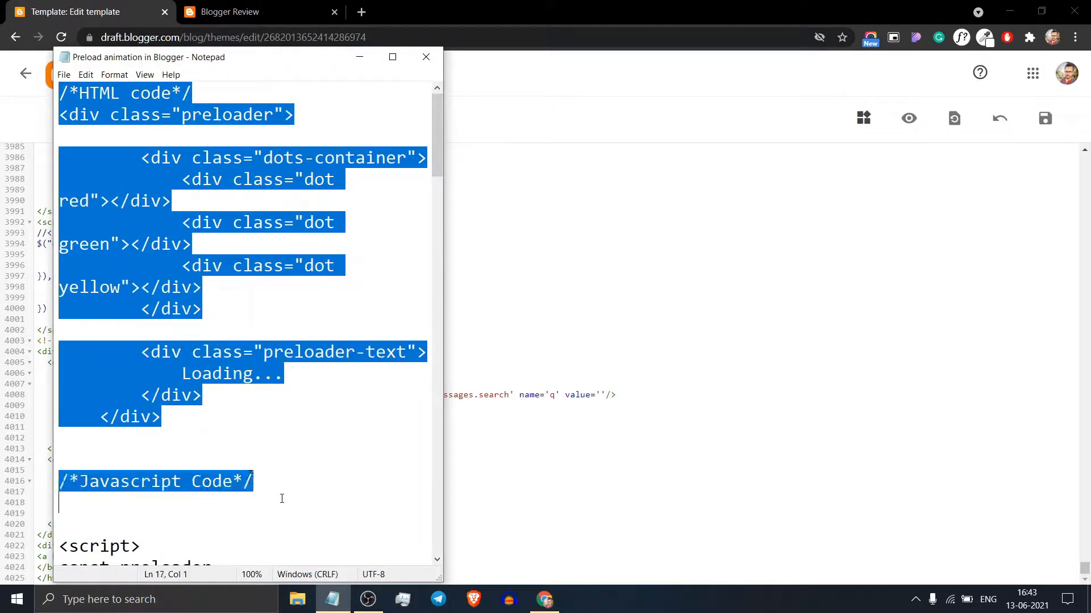
pyautogui.scroll(-3)
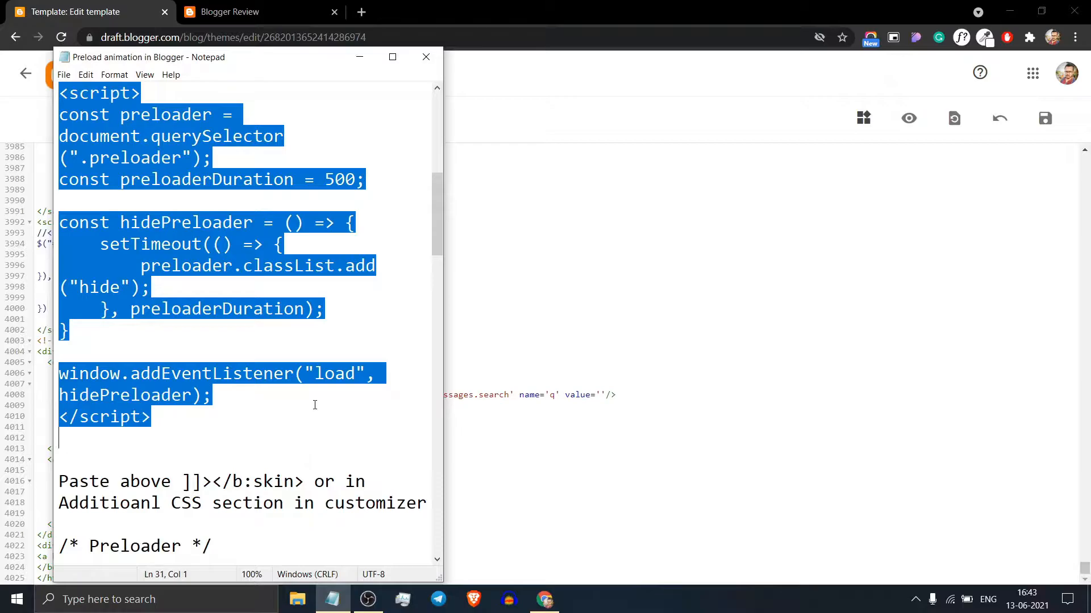
pyautogui.click(425, 57)
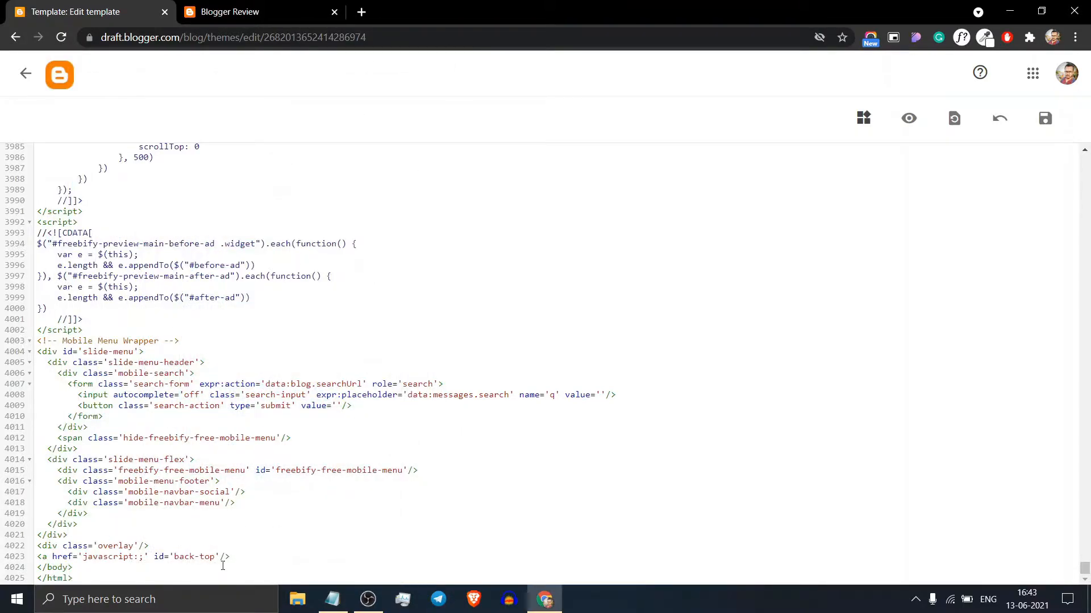
pyautogui.click(230, 557)
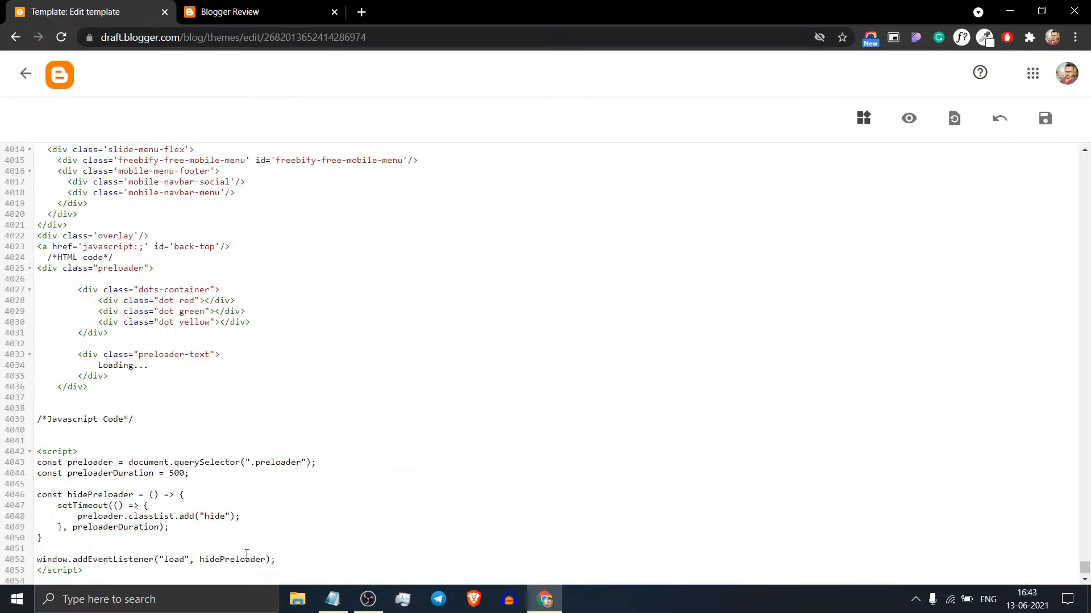
pyautogui.click(332, 599)
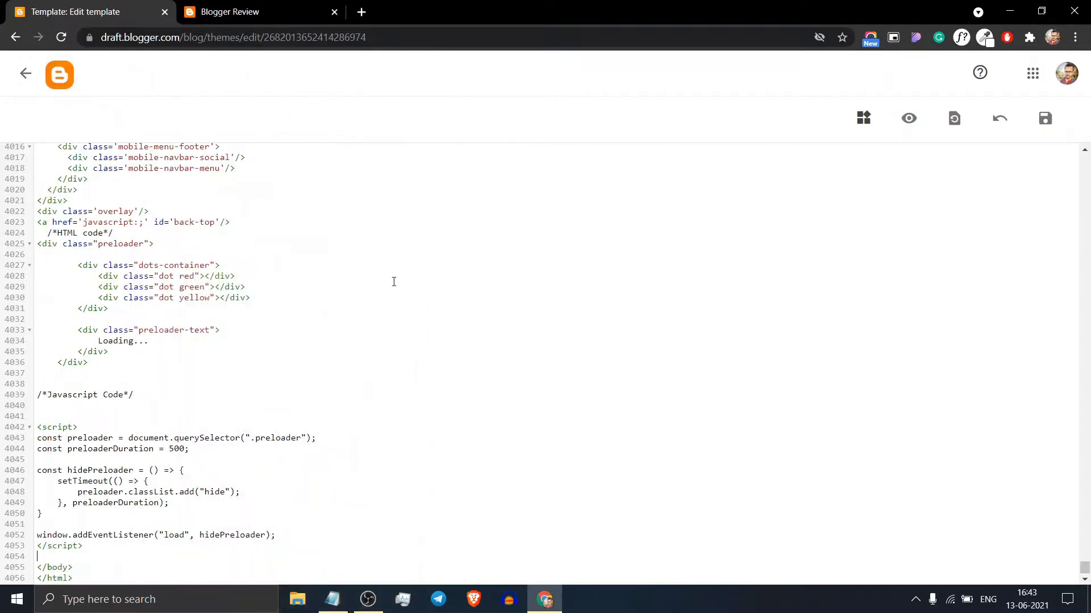
# Step: Find ]]></b:skin> in the theme code and bring up the preloader CSS in Notepad
pyautogui.press('ctrl+f')
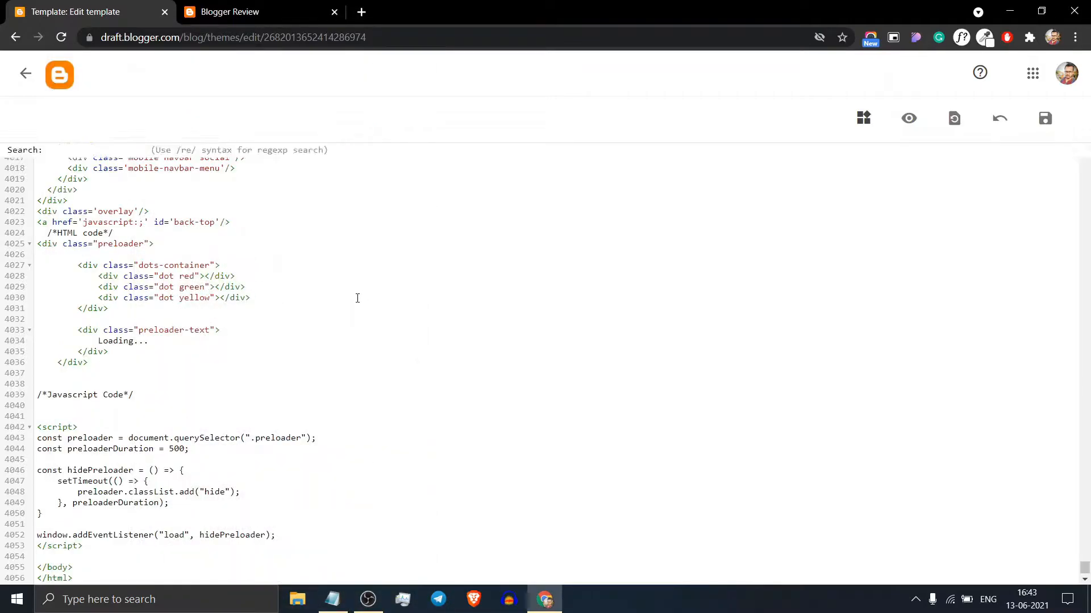
pyautogui.write(']]></b:skin>')
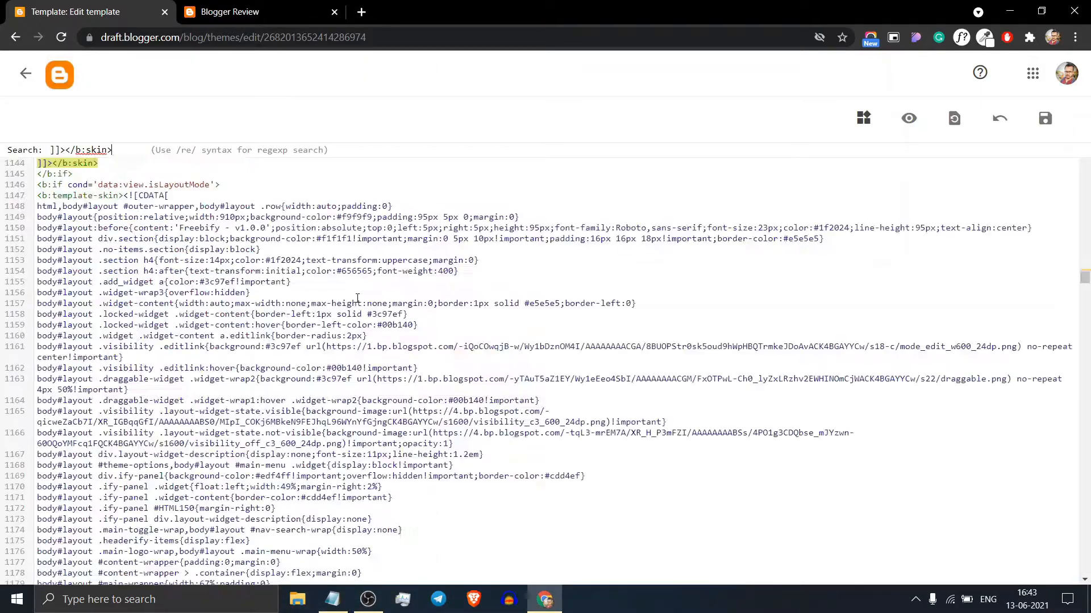
pyautogui.scroll(3)
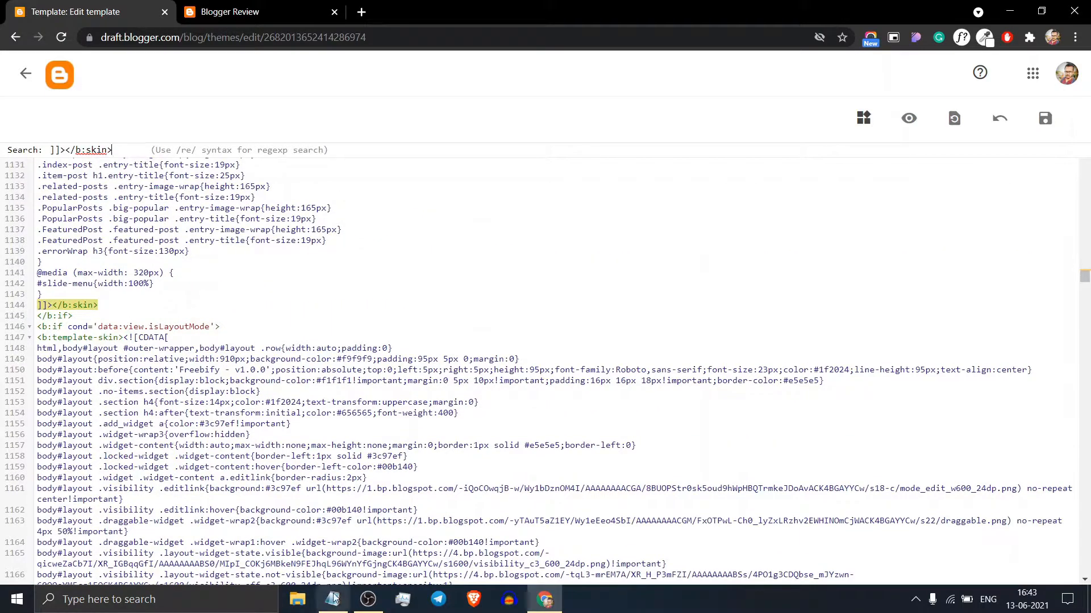
pyautogui.click(332, 599)
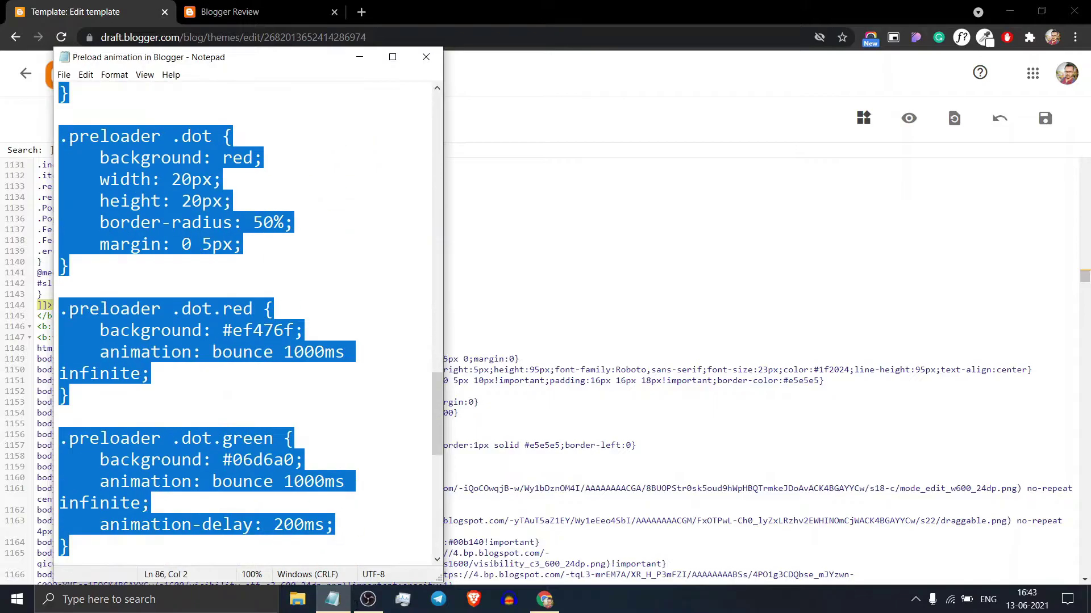
# Step: Paste the preloader dot and bounce animation CSS above ]]></b:skin> and save the theme
pyautogui.scroll(-3)
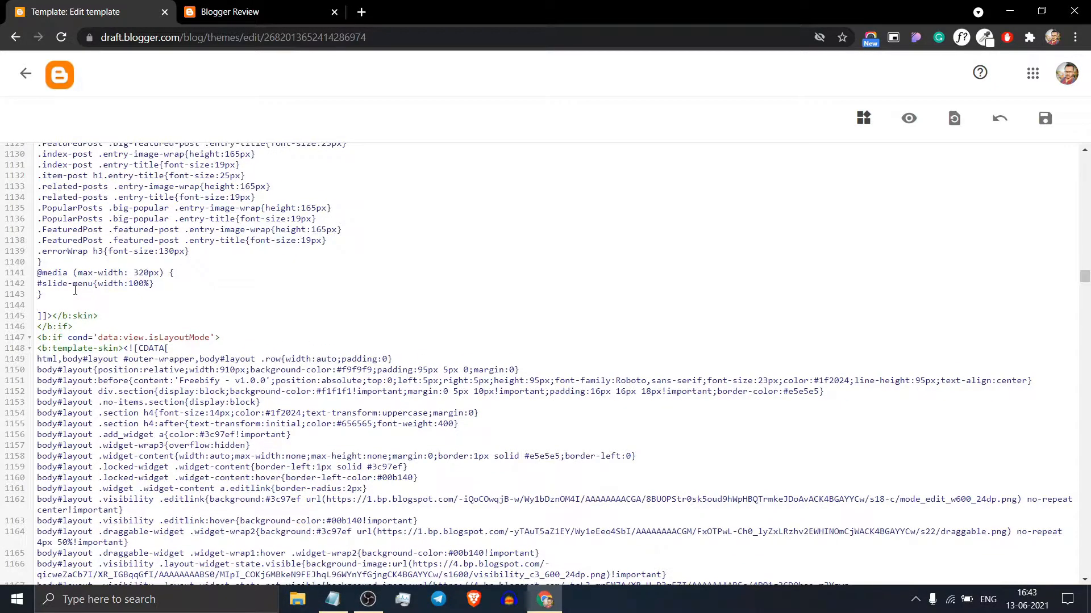
pyautogui.scroll(-3)
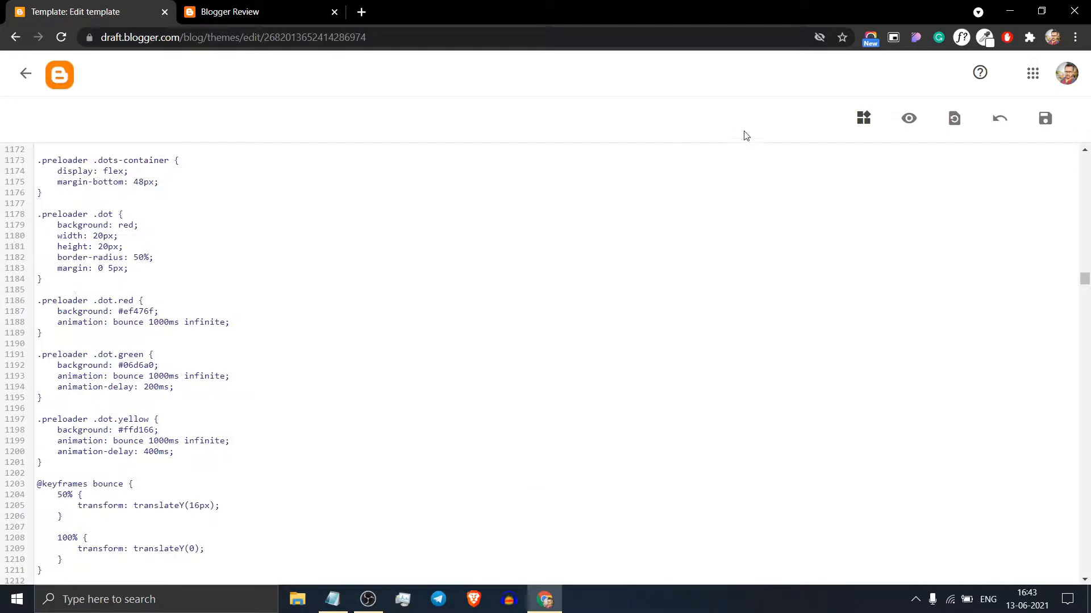
pyautogui.click(1044, 118)
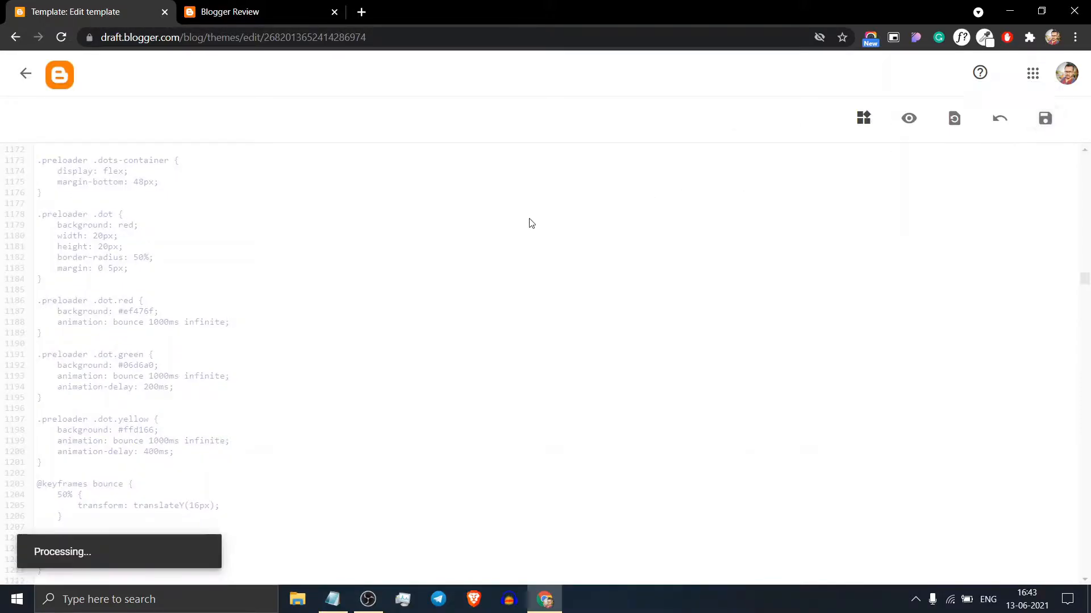
pyautogui.click(1043, 118)
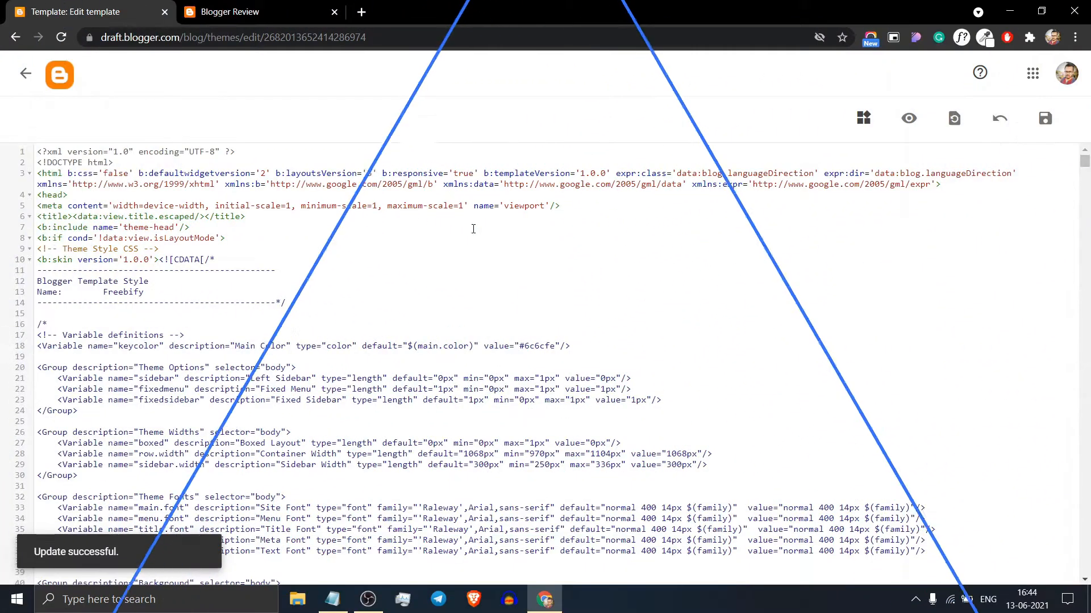
pyautogui.click(240, 12)
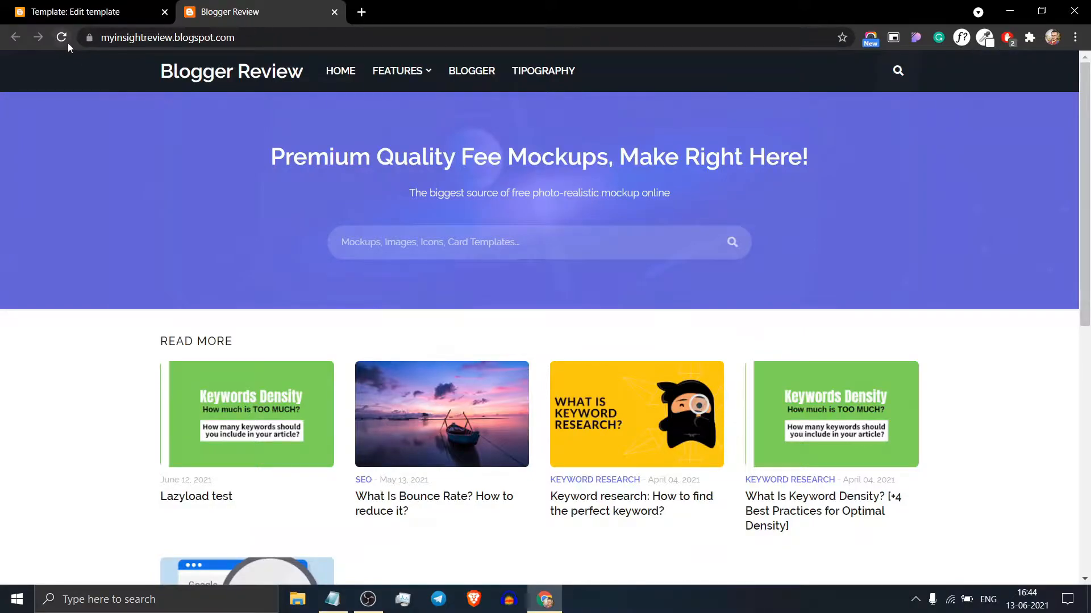
pyautogui.click(61, 38)
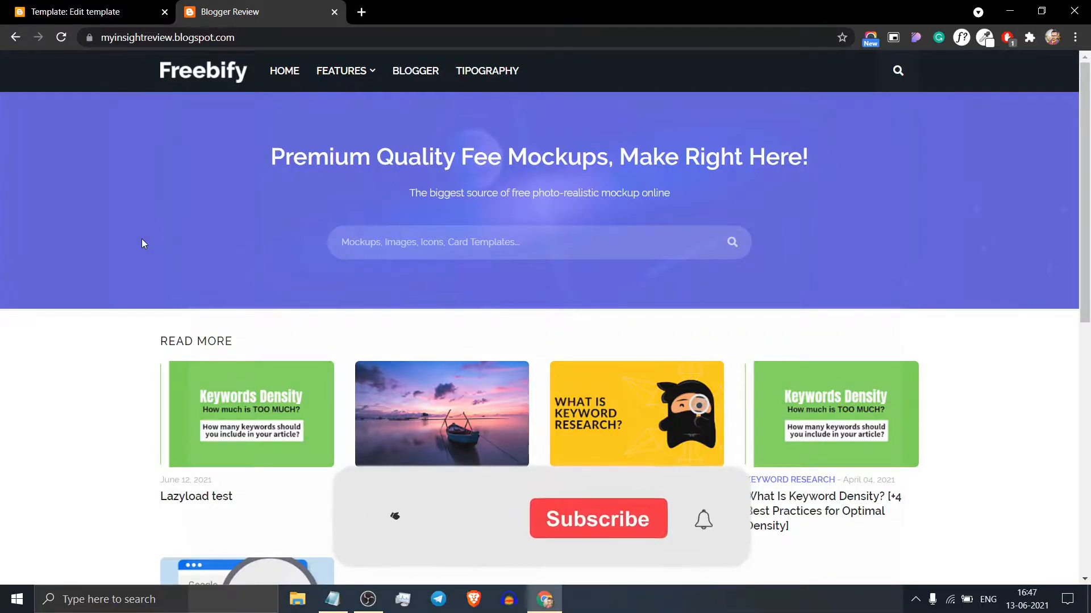
pyautogui.click(83, 12)
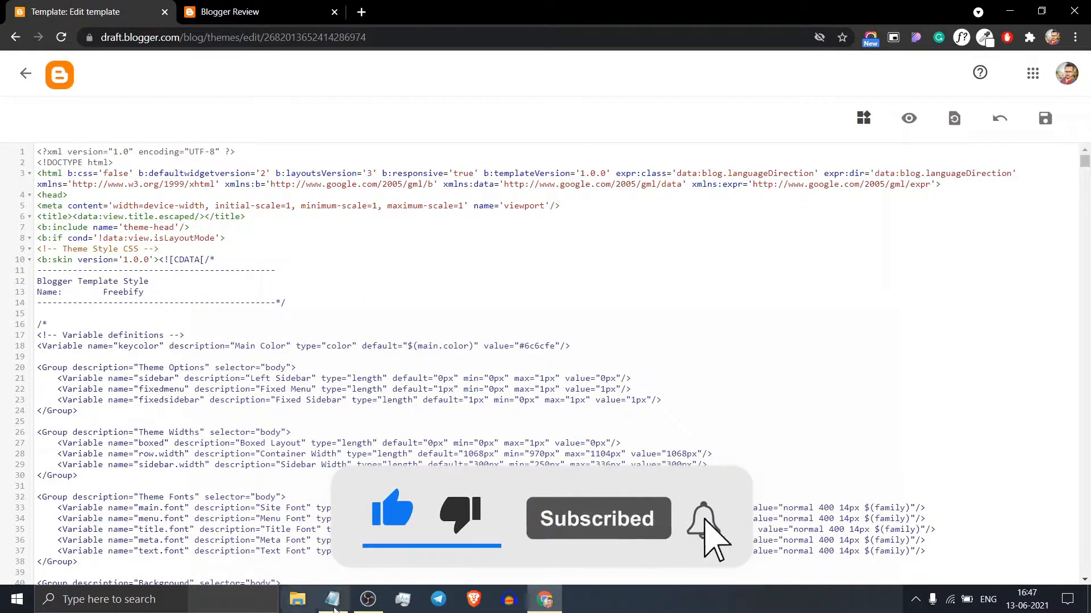
# Step: Add <b:if cond= 'data:blog.url == "URL"'> before the preloader markup
pyautogui.click(332, 599)
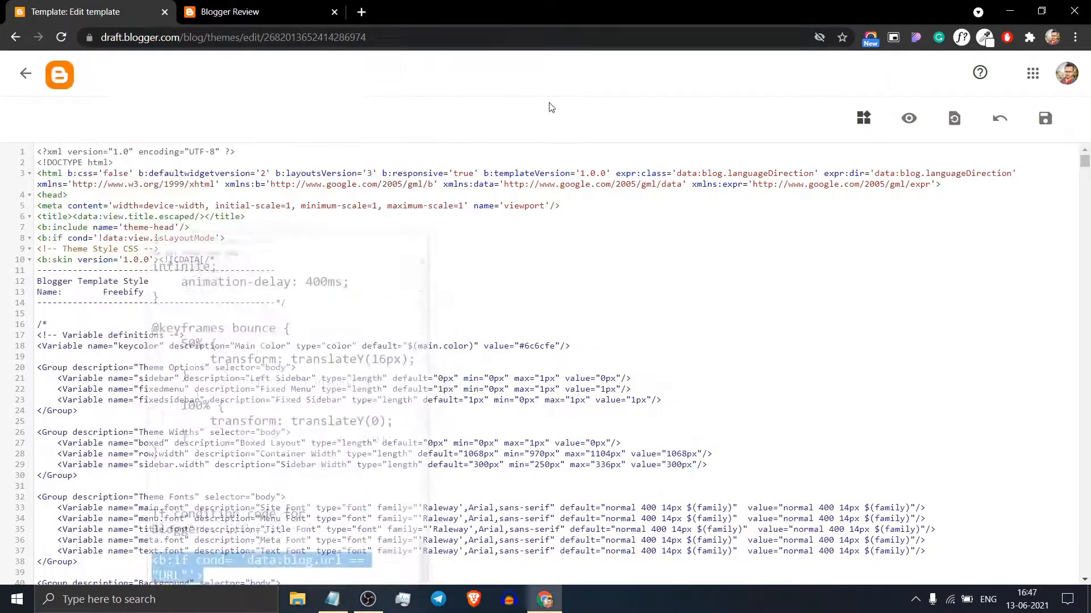
pyautogui.scroll(-3)
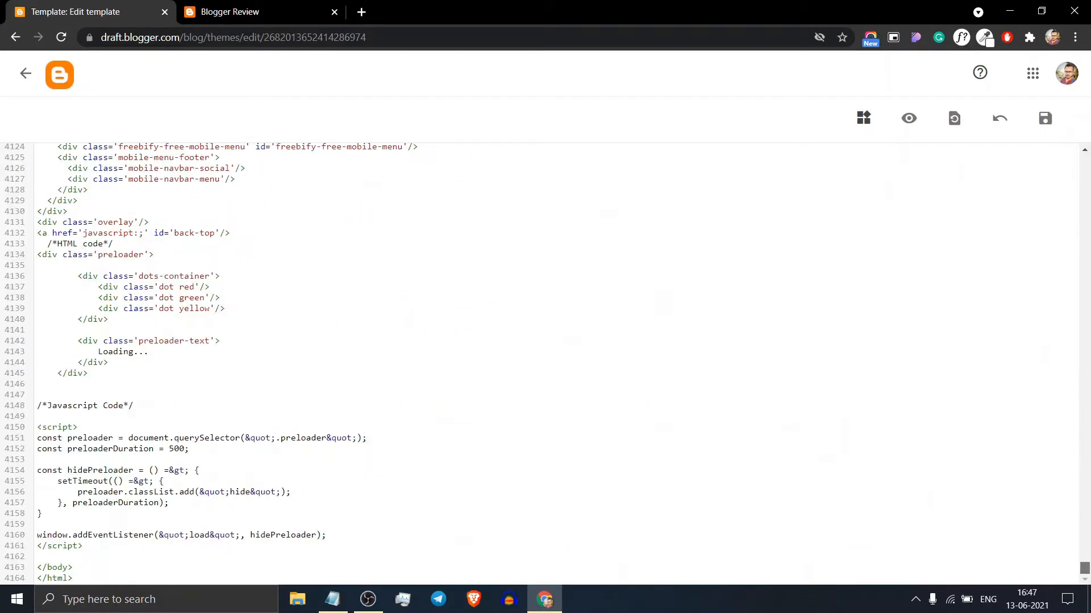
pyautogui.scroll(3)
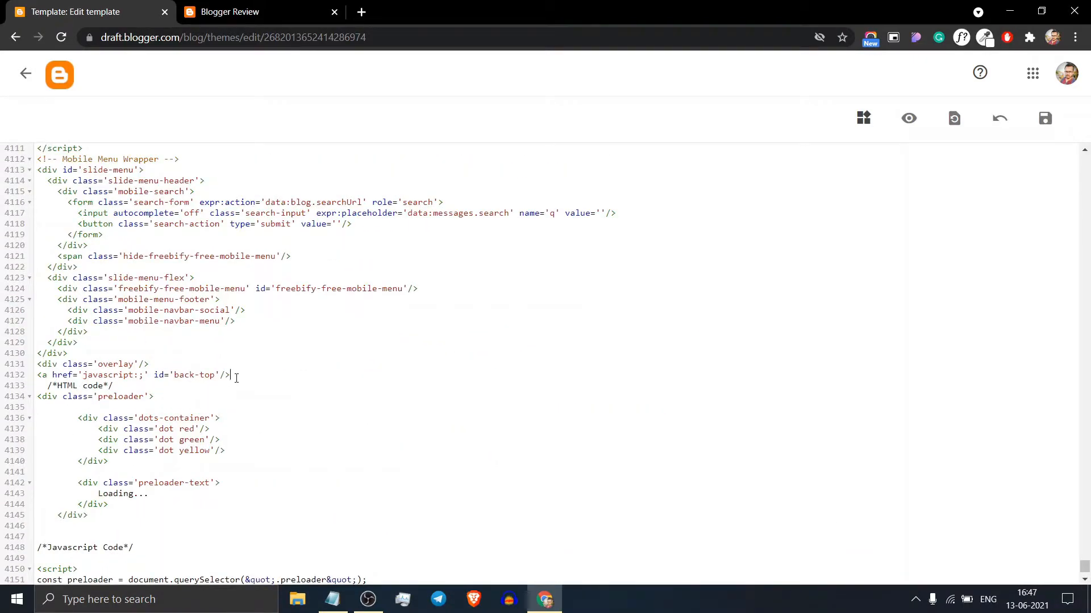
pyautogui.write('<b:if cond= \'data:blog.url == "URL"\'>')
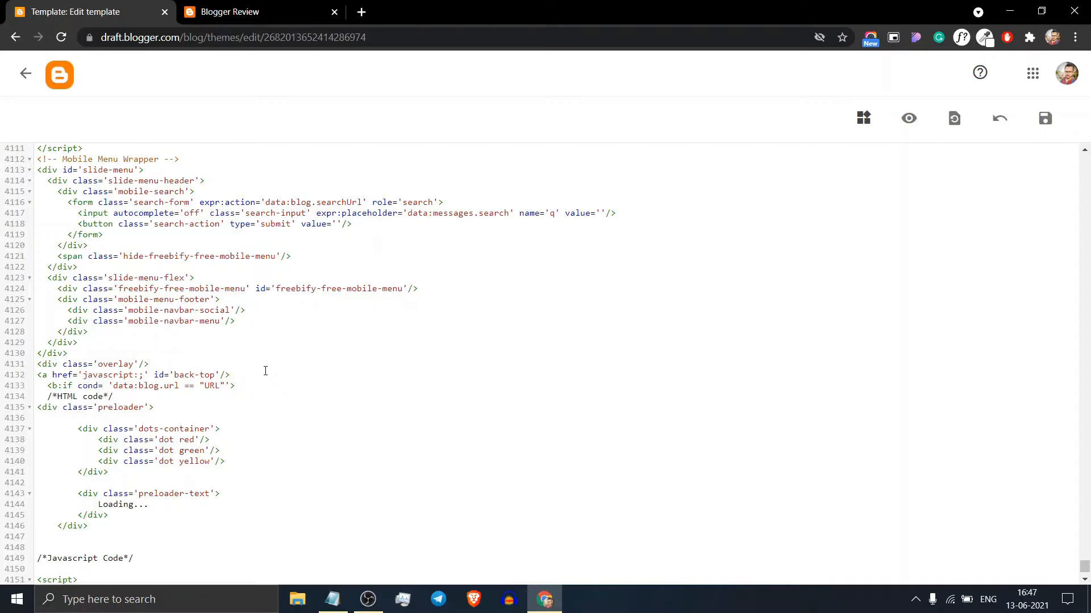
# Step: Close the condition with </b:if> after the script and switch to the live blog homepage
pyautogui.scroll(-3)
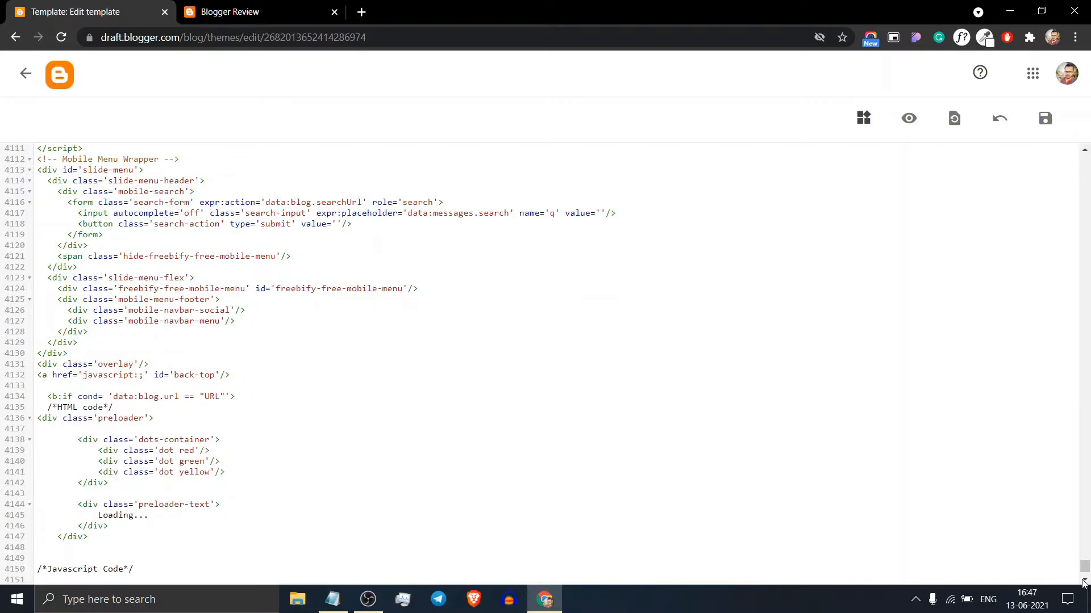
pyautogui.click(49, 385)
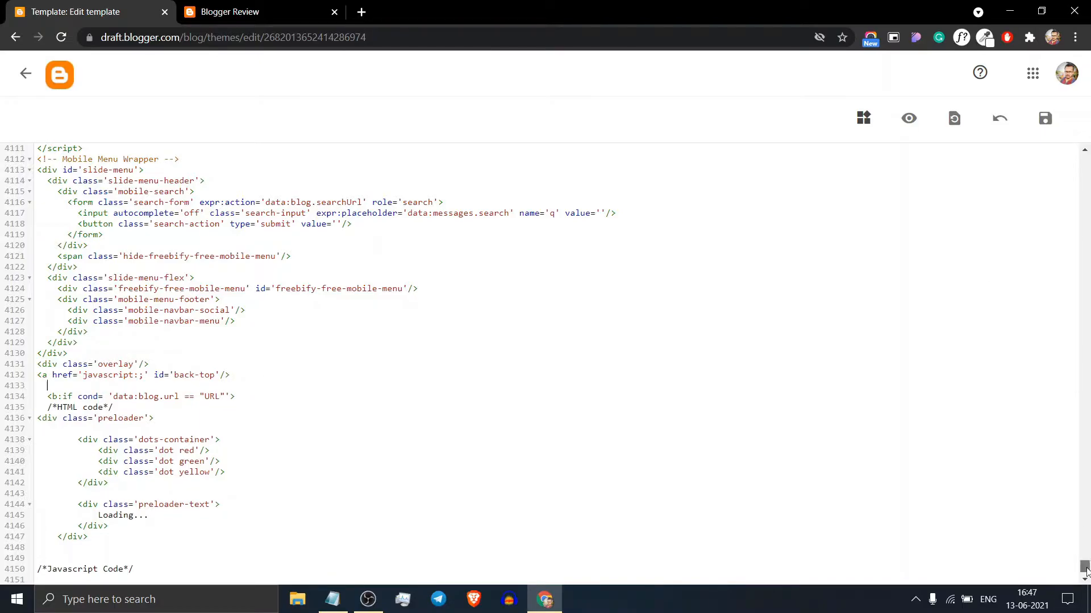
pyautogui.scroll(-3)
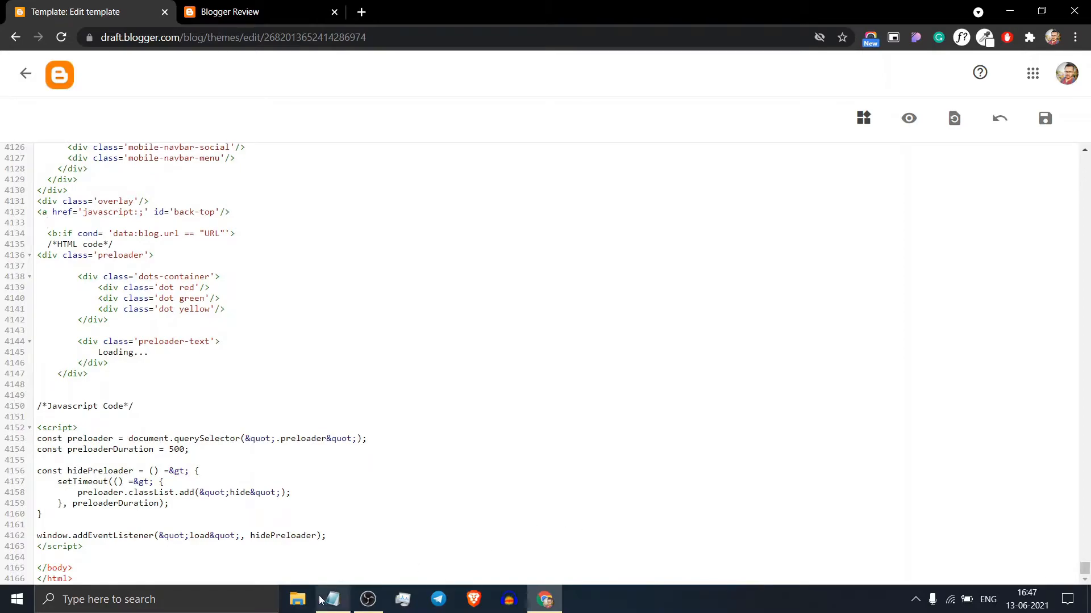
pyautogui.click(332, 599)
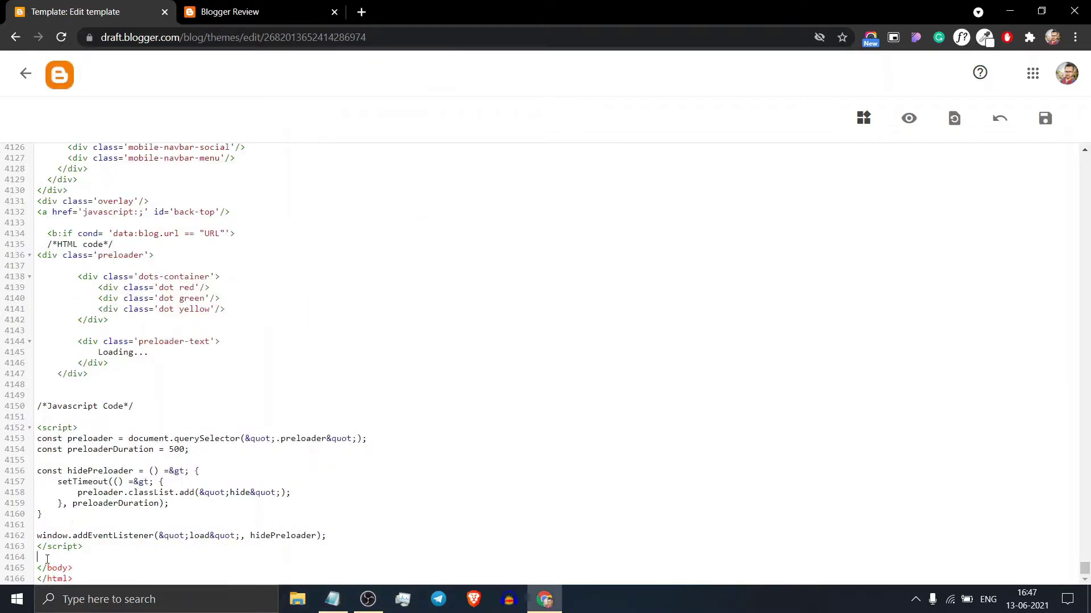
pyautogui.write('</b:if>')
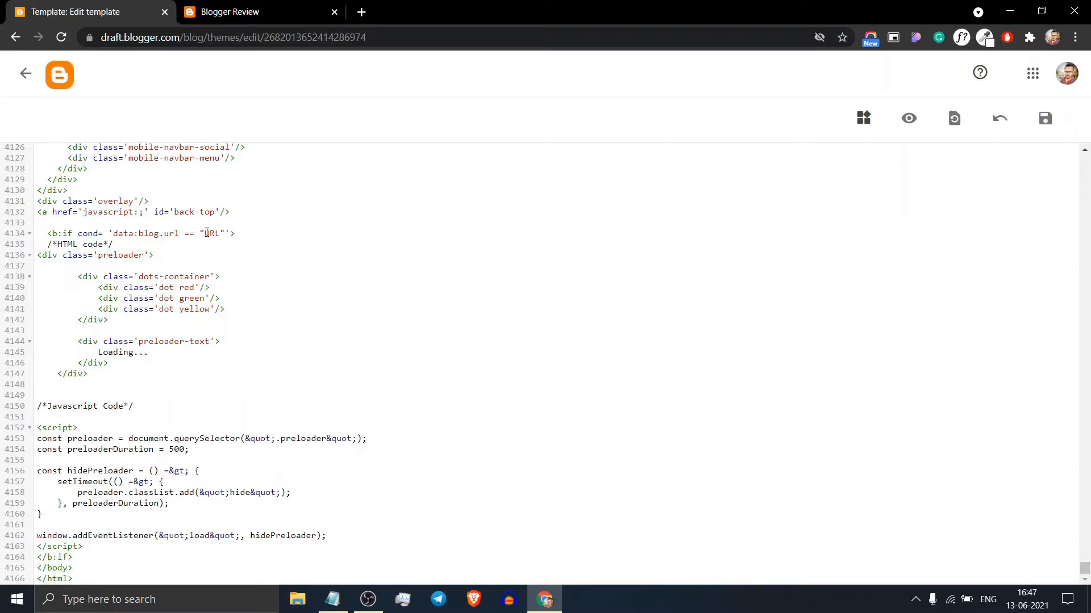
pyautogui.click(230, 12)
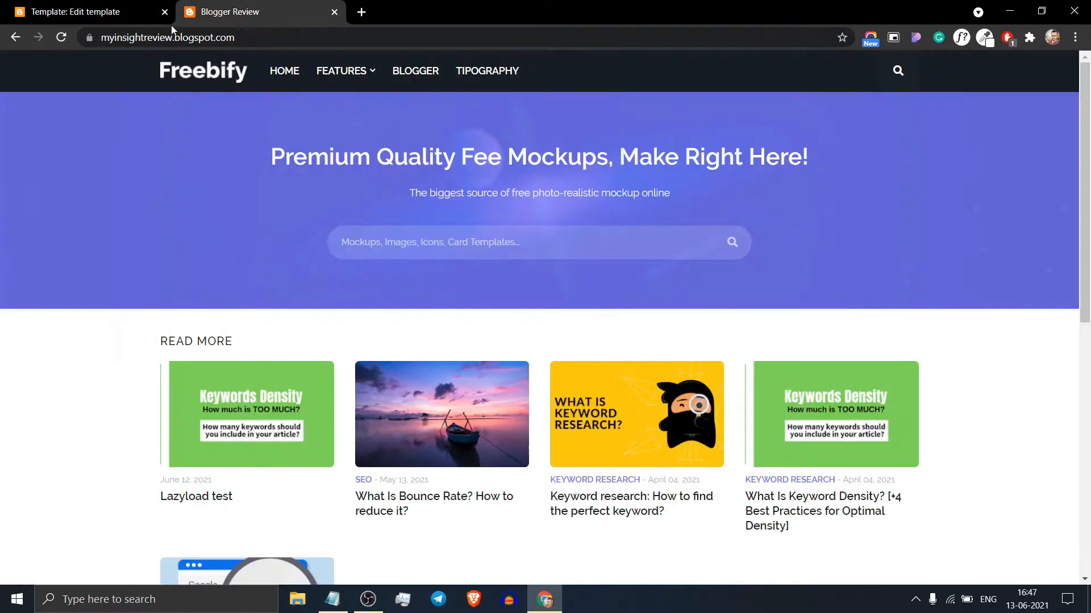
pyautogui.click(167, 37)
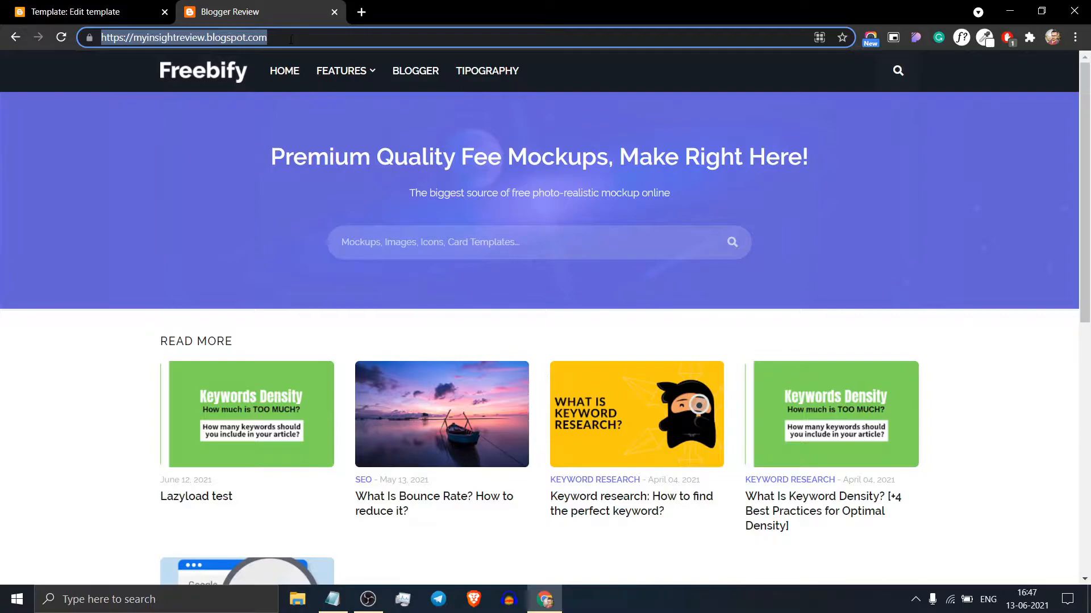
pyautogui.click(77, 7)
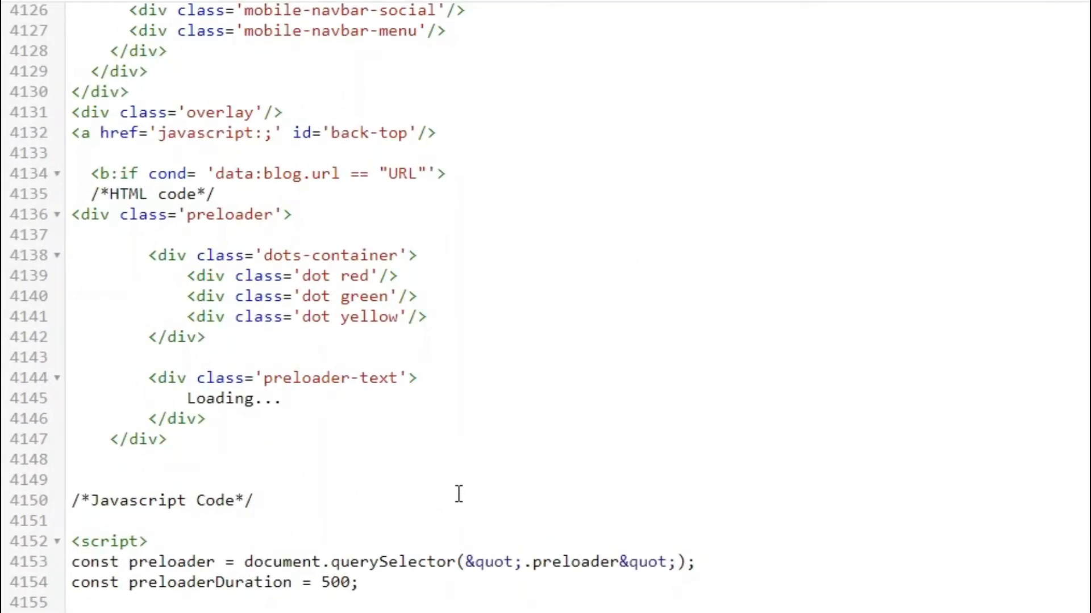
pyautogui.doubleClick(400, 173)
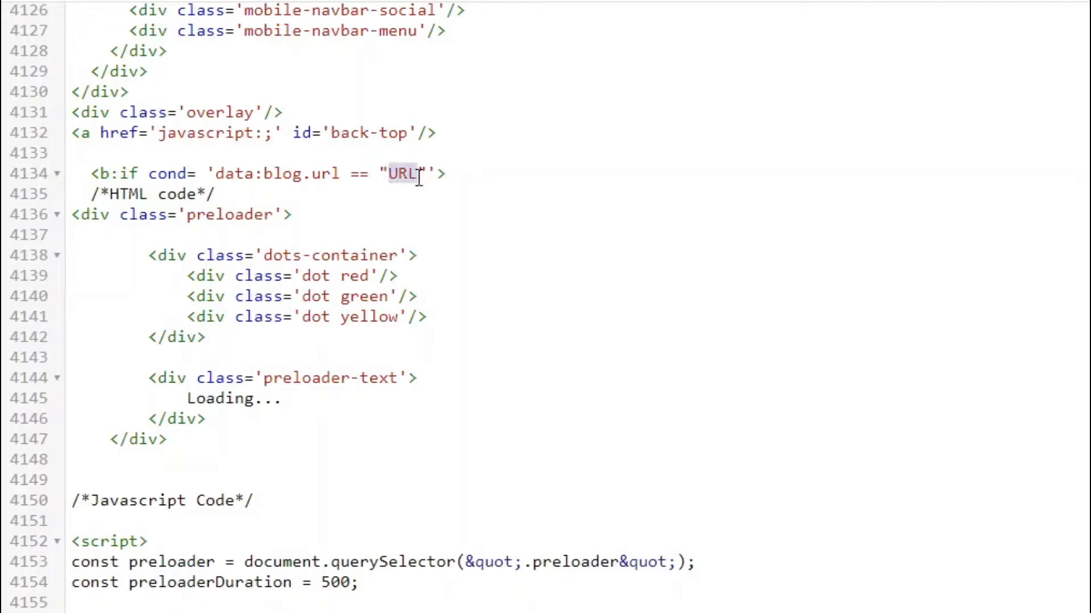
pyautogui.write('https://myinsightreview.blogspot.com/')
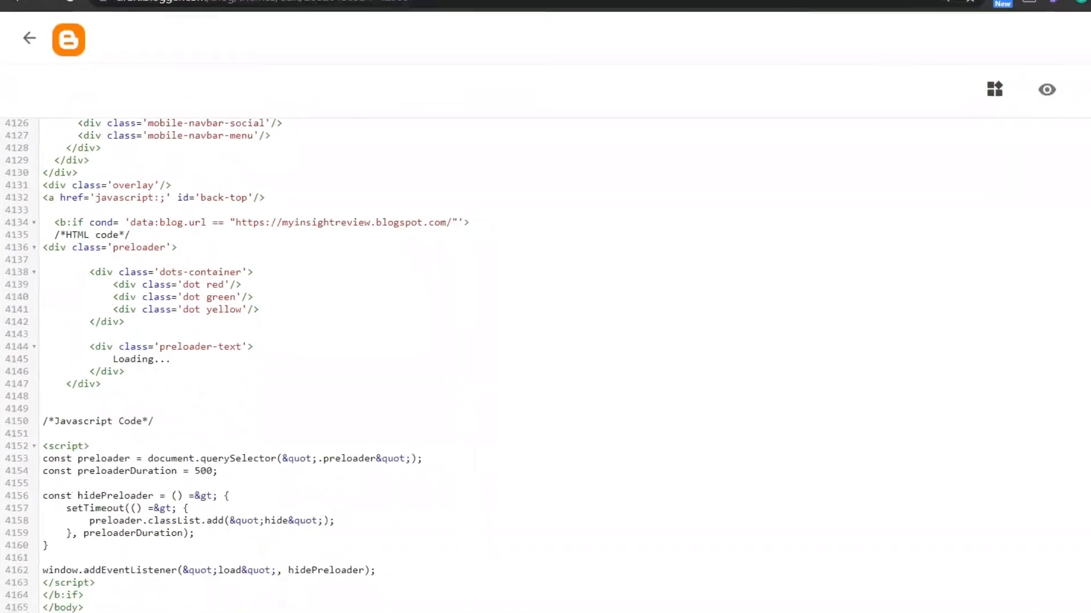
pyautogui.click(229, 12)
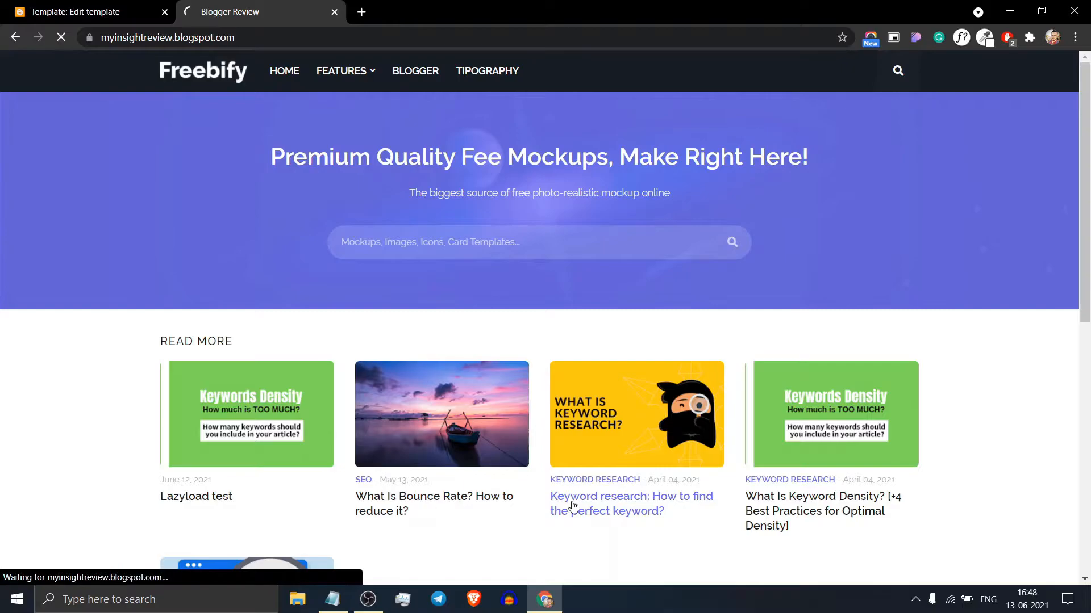
# Step: View the Keyword research post on the live blog, then return to the theme HTML editor
pyautogui.click(630, 502)
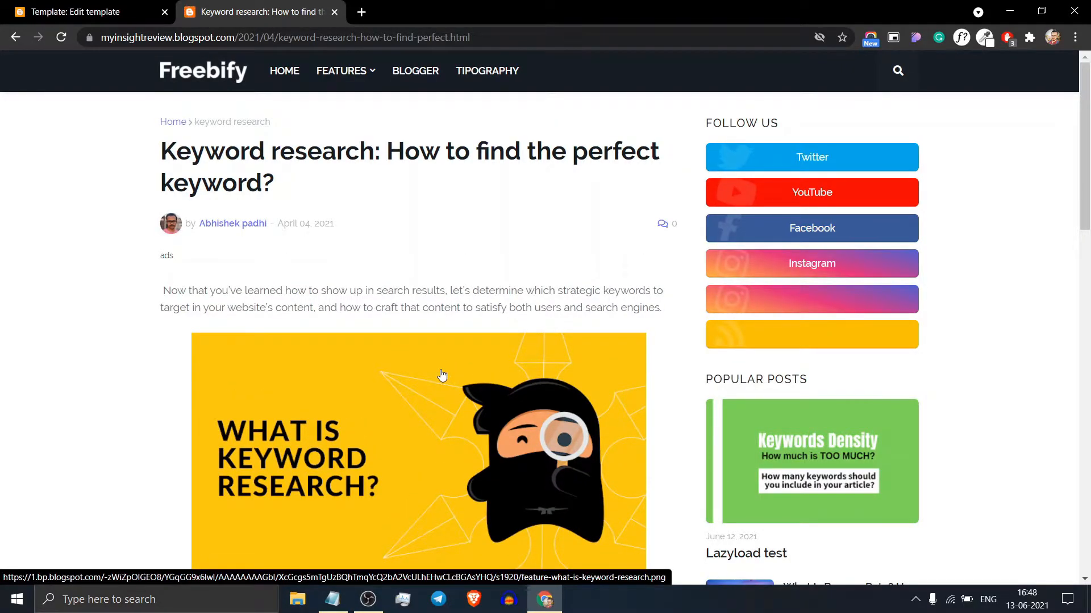
pyautogui.scroll(-3)
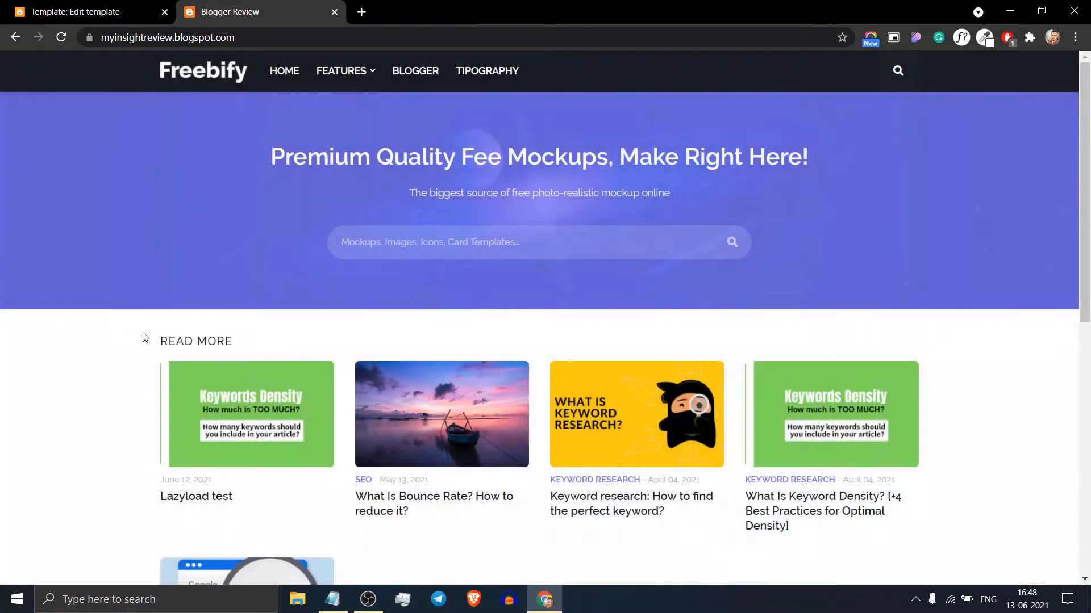
pyautogui.moveTo(89, 351)
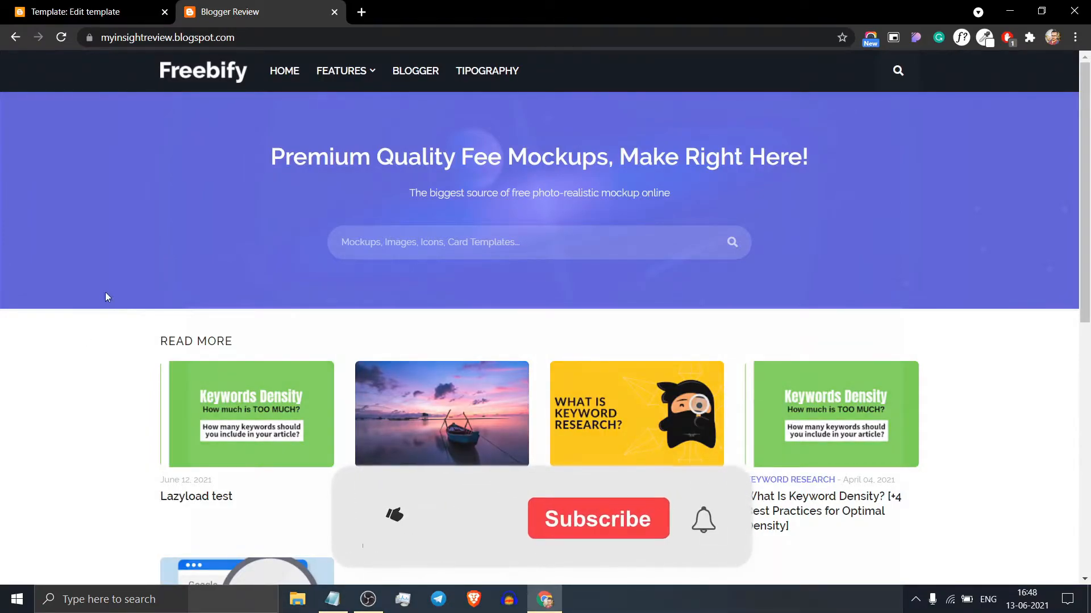
pyautogui.click(73, 12)
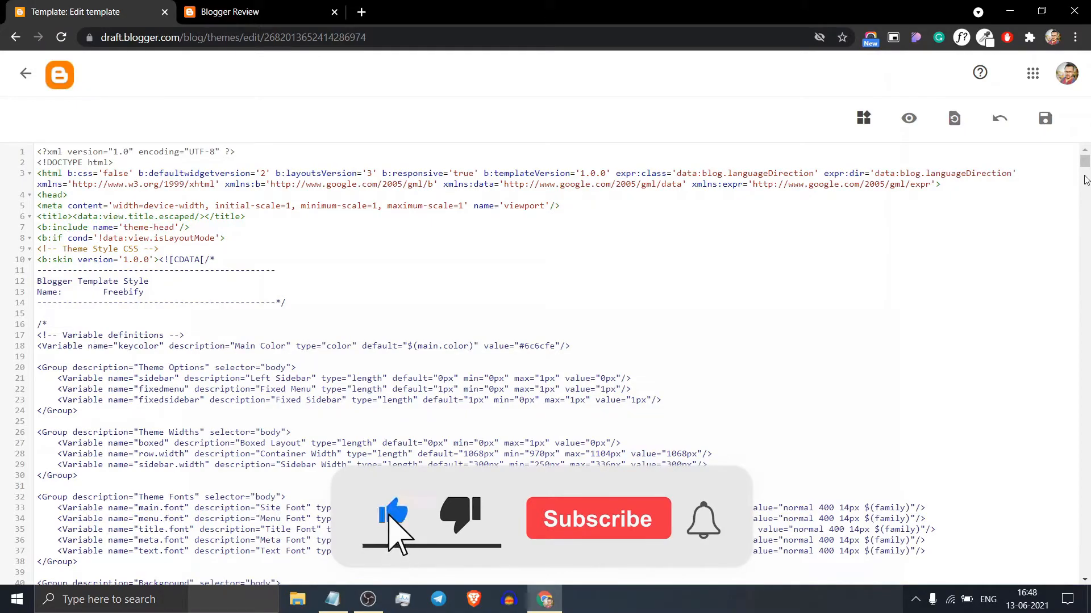
# Step: Change preloaderDuration from 500 to 1000 in the script and save the theme
pyautogui.scroll(-3)
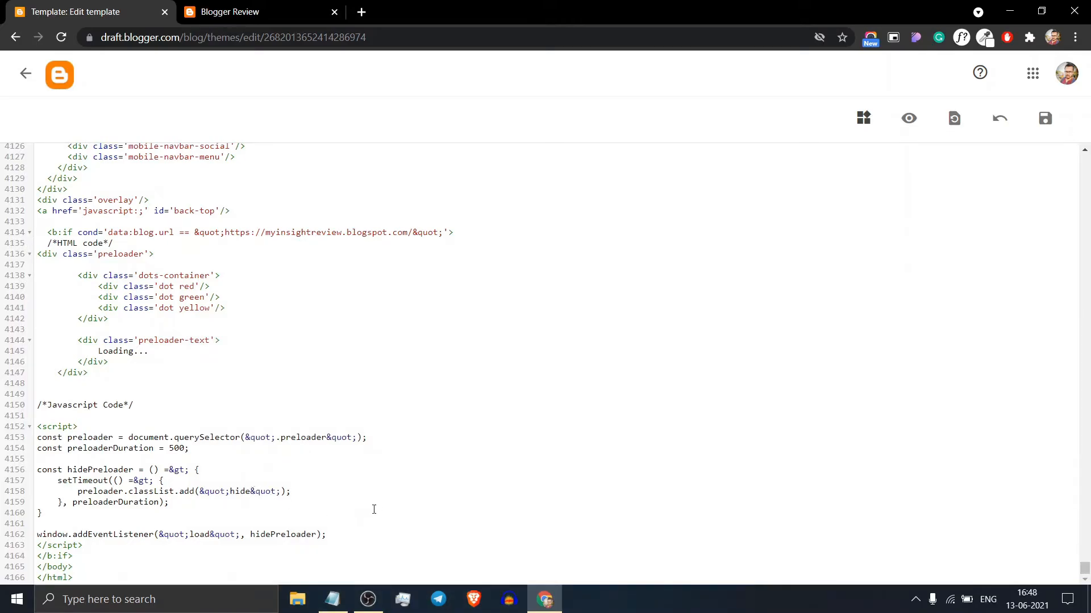
pyautogui.press('f11')
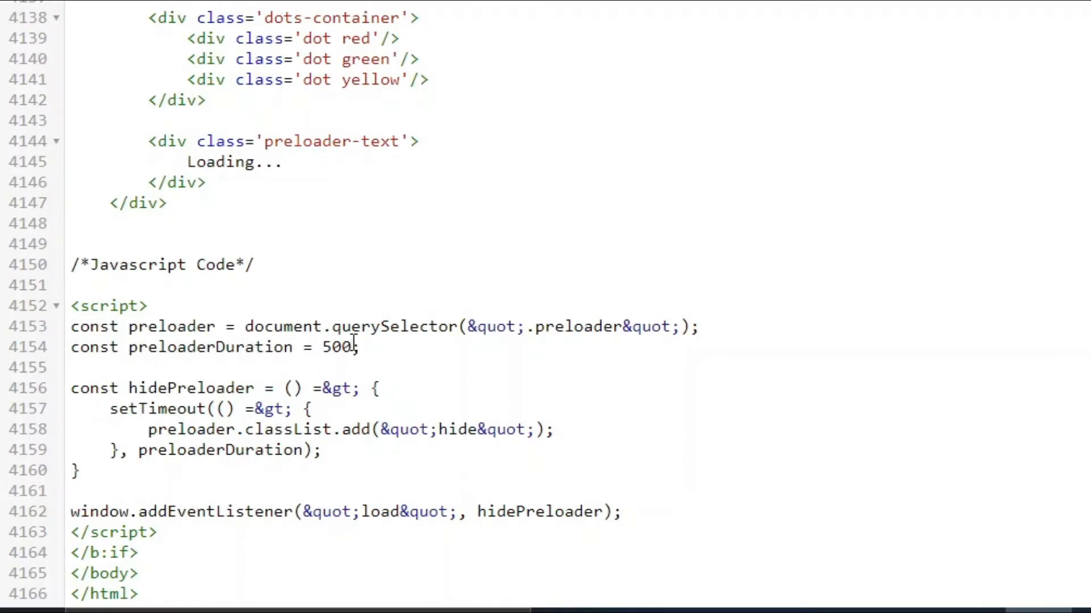
pyautogui.press('Backspace')
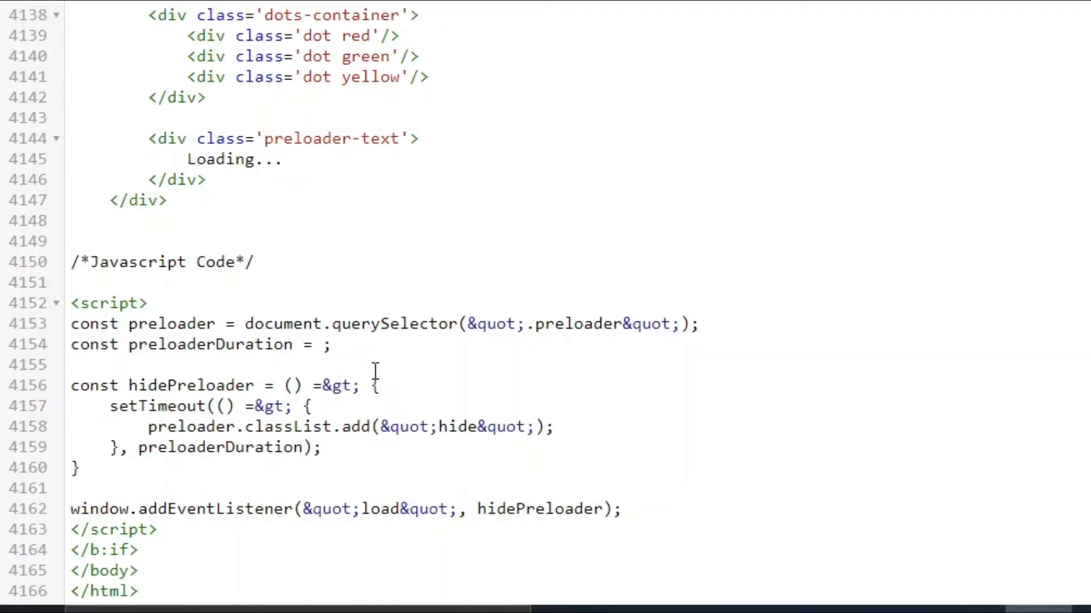
pyautogui.write('1000')
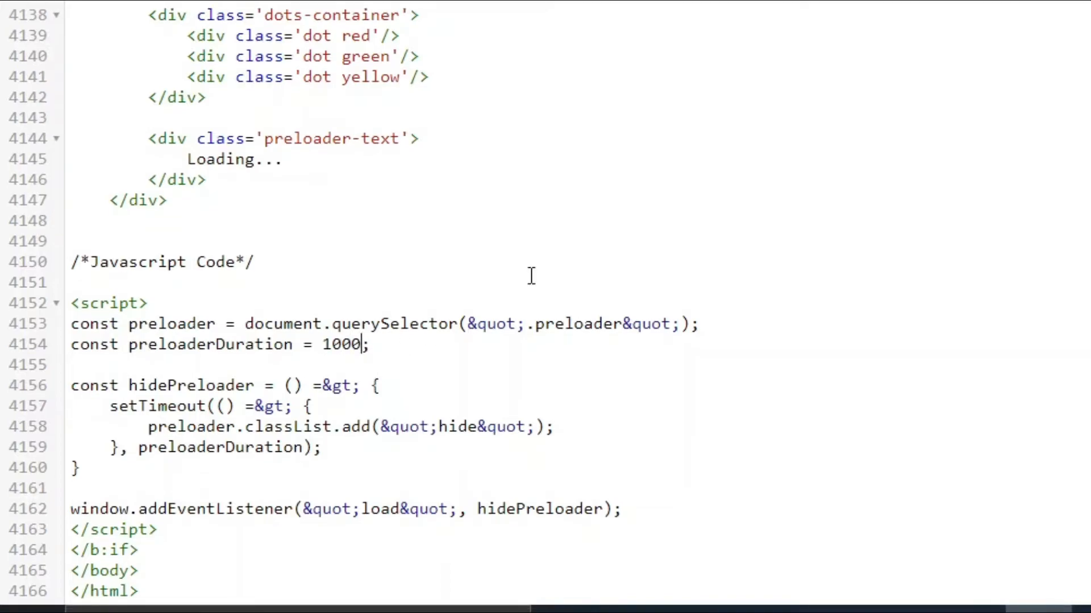
pyautogui.click(1044, 118)
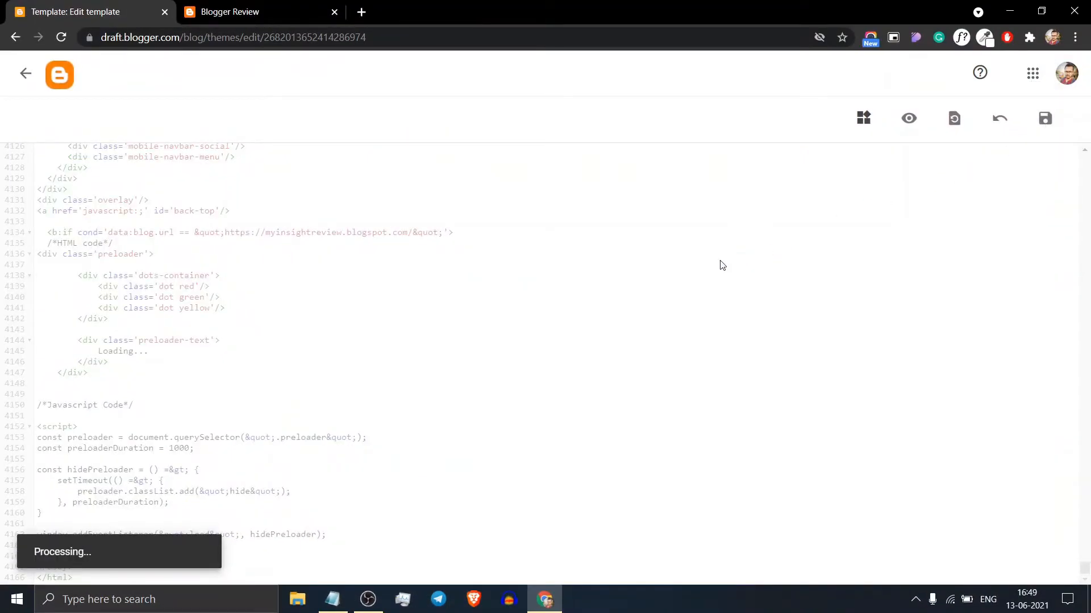
pyautogui.moveTo(729, 270)
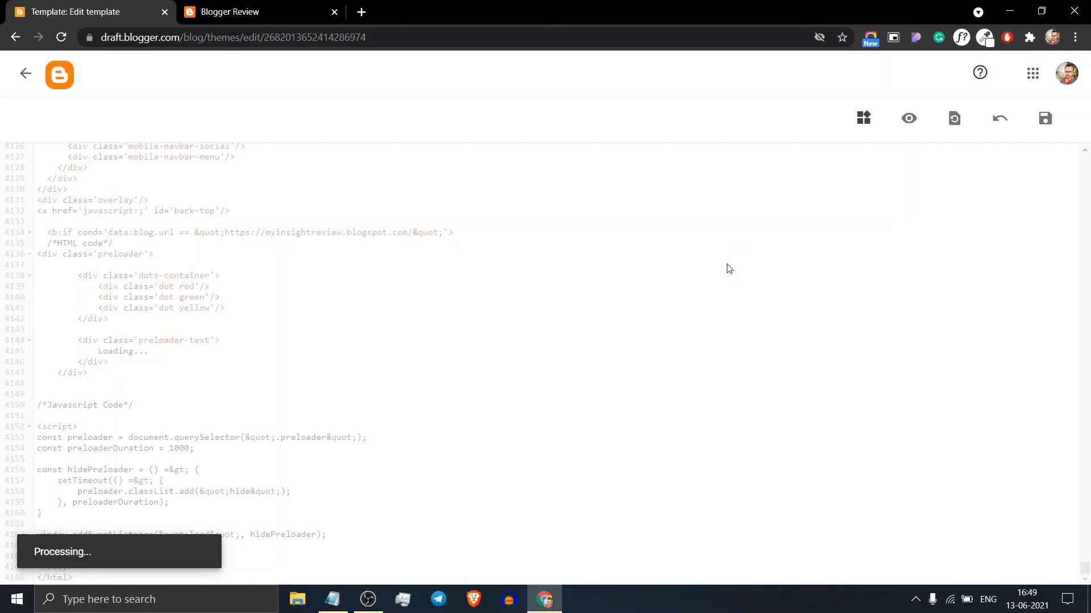
# Step: Reload the live blog homepage twice to check the longer 1000 ms preloader
pyautogui.click(1043, 118)
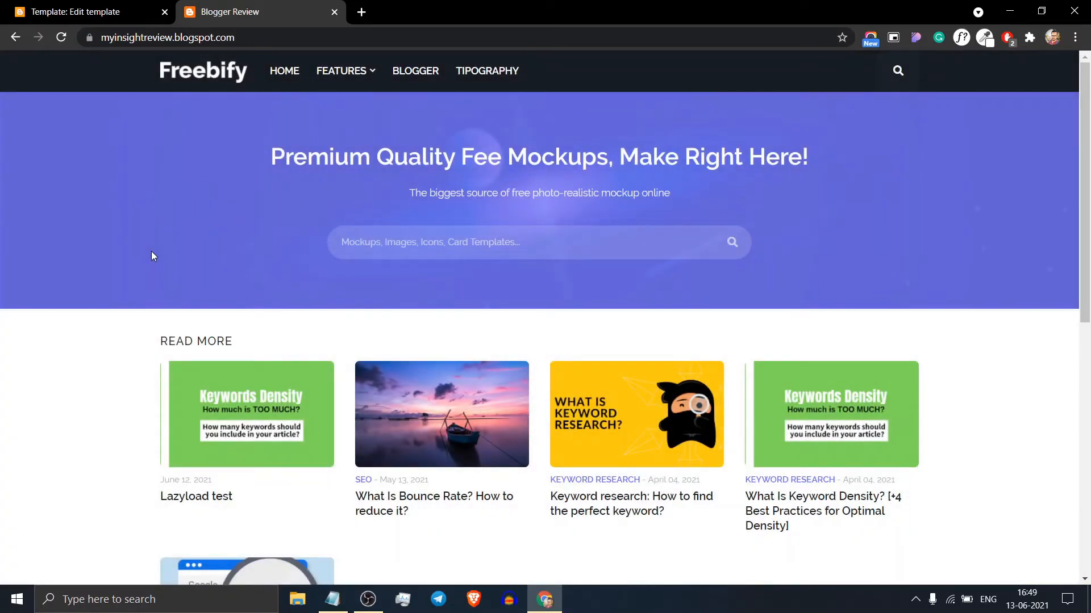
pyautogui.click(77, 12)
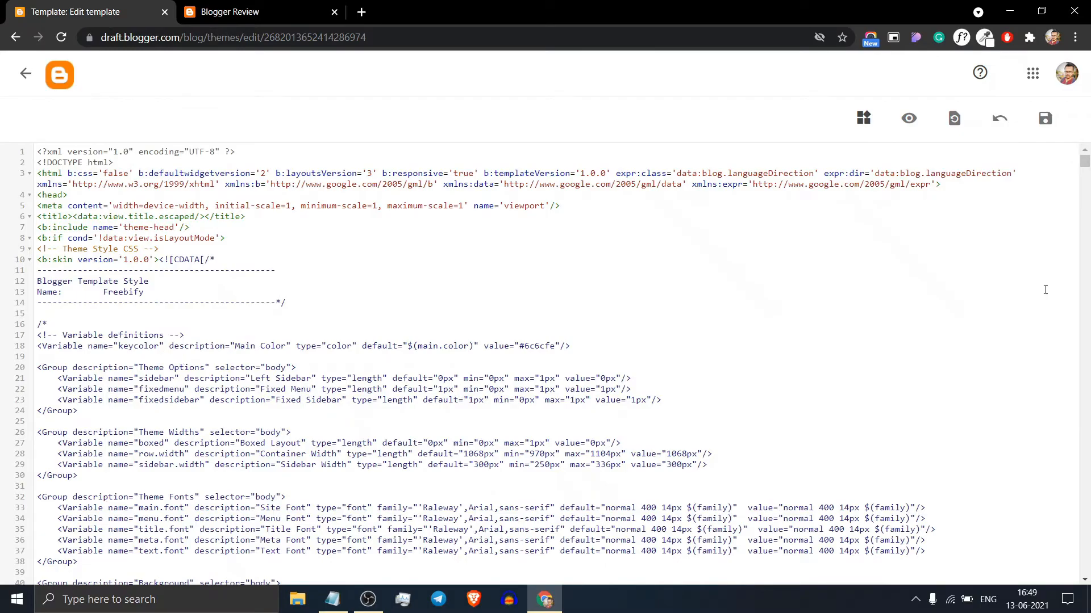
pyautogui.scroll(-3)
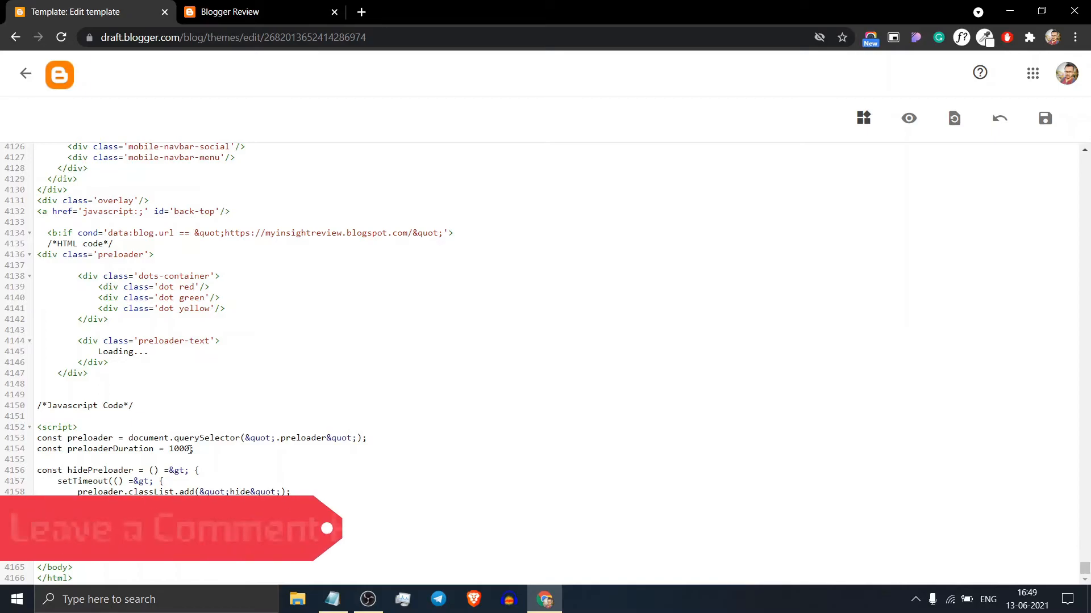
pyautogui.click(244, 12)
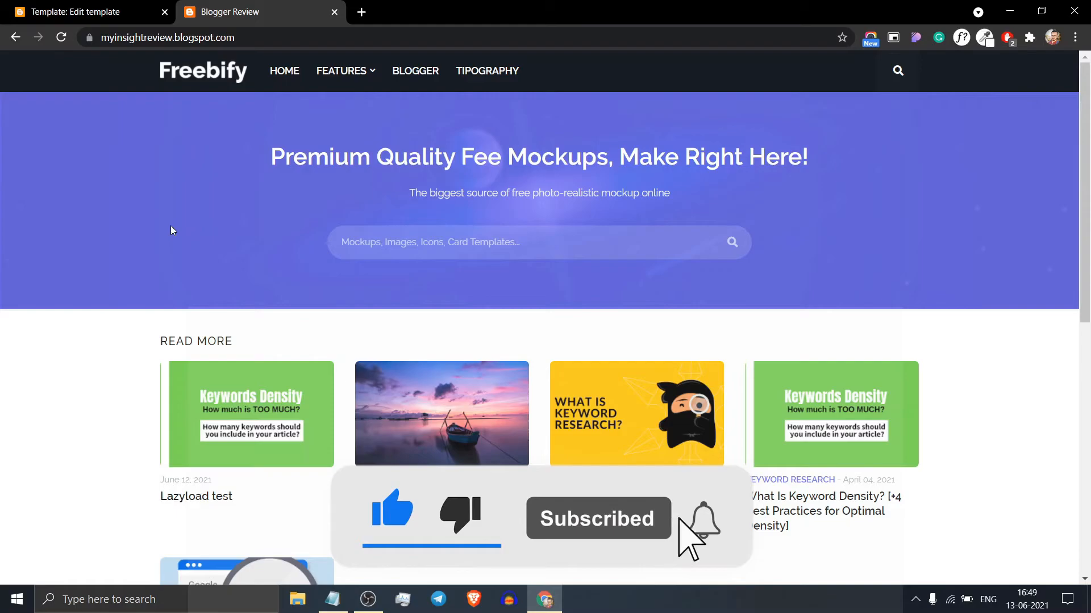
pyautogui.click(701, 518)
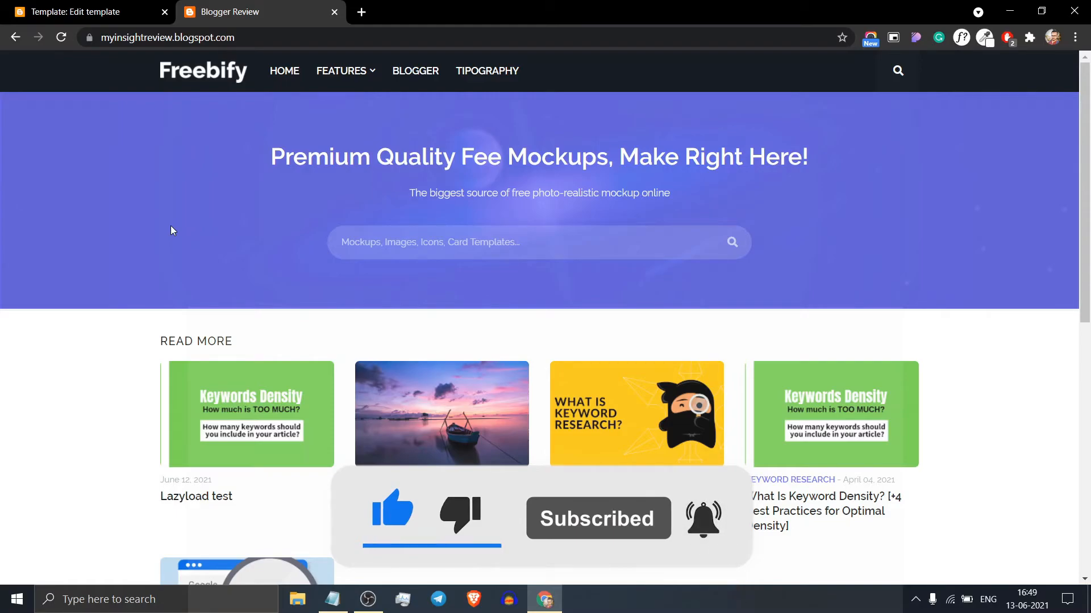